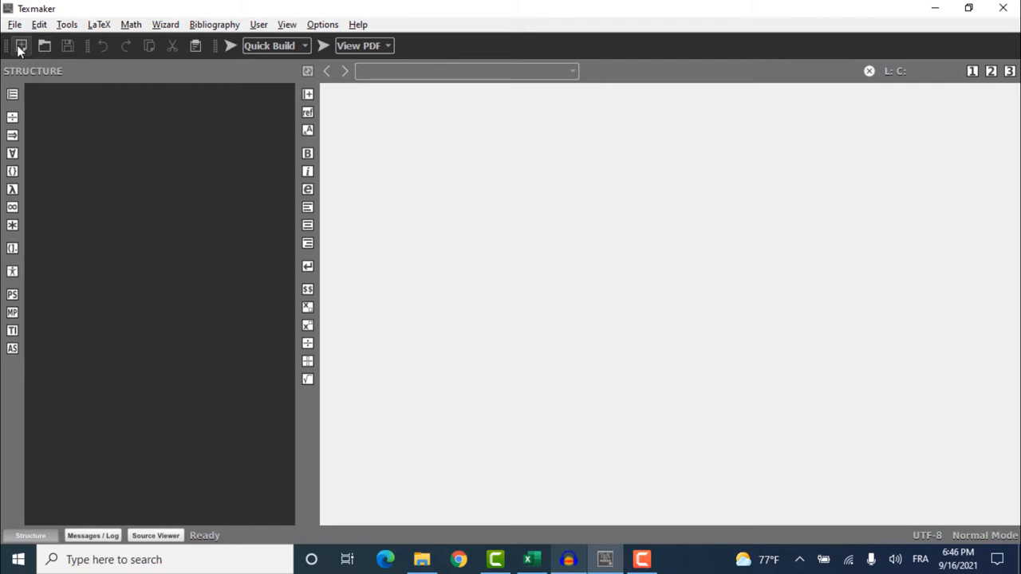
Create a new 10pt A4 article via Quick Start, keeping AMS packages checked.
{"action": "left_click", "coordinate": [20, 45]}
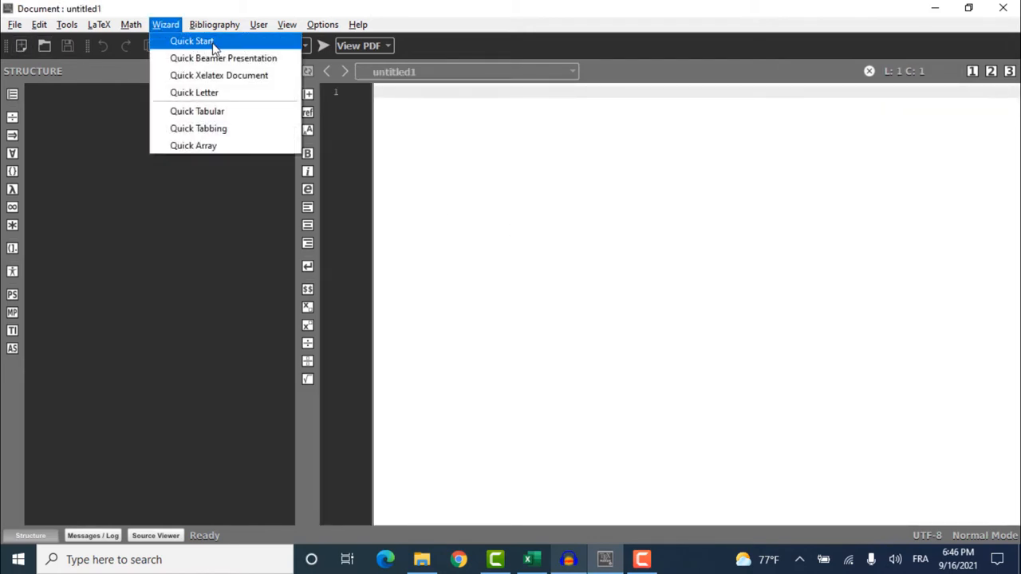
{"action": "left_click", "coordinate": [192, 40]}
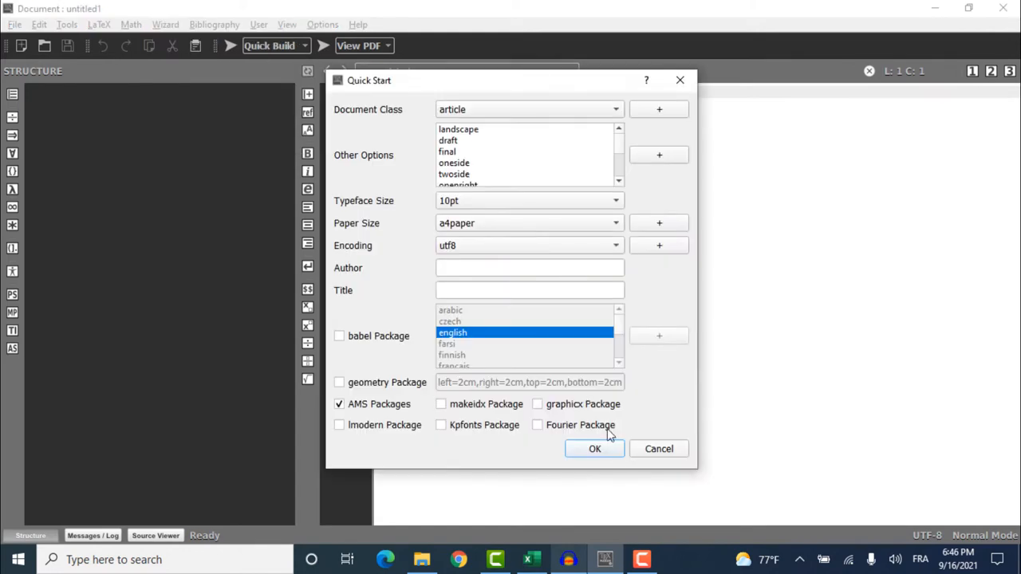
{"action": "left_click", "coordinate": [594, 448]}
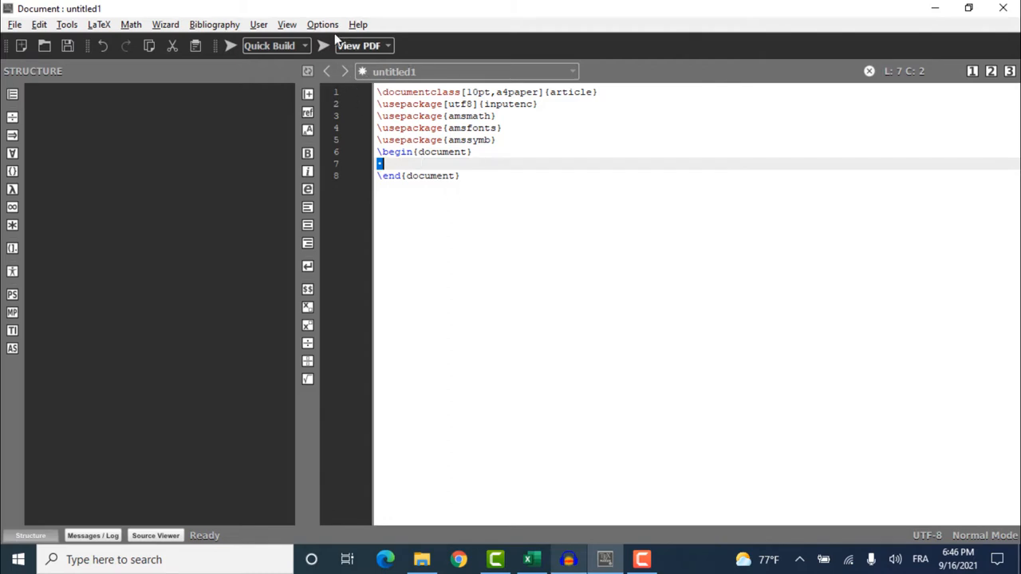
Add 'hello world' to the custom completion list through User > Customize Completion.
{"action": "left_click", "coordinate": [322, 23]}
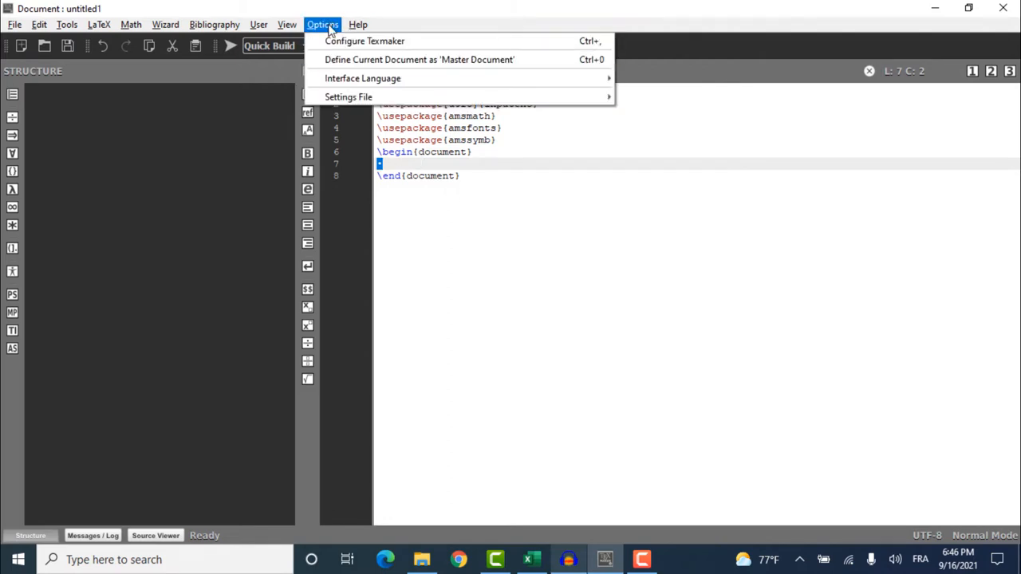
{"action": "left_click", "coordinate": [259, 24]}
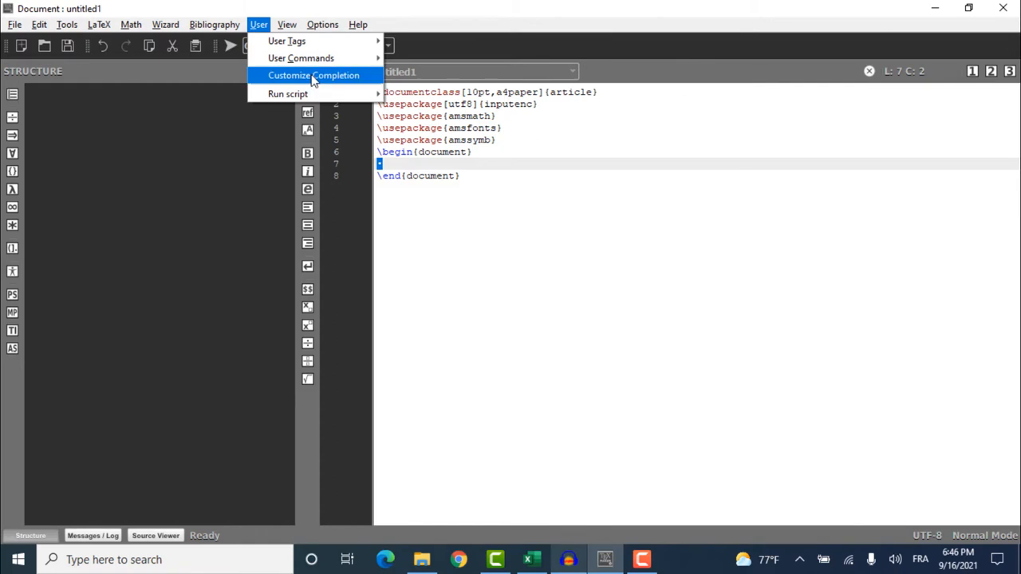
{"action": "left_click", "coordinate": [313, 75]}
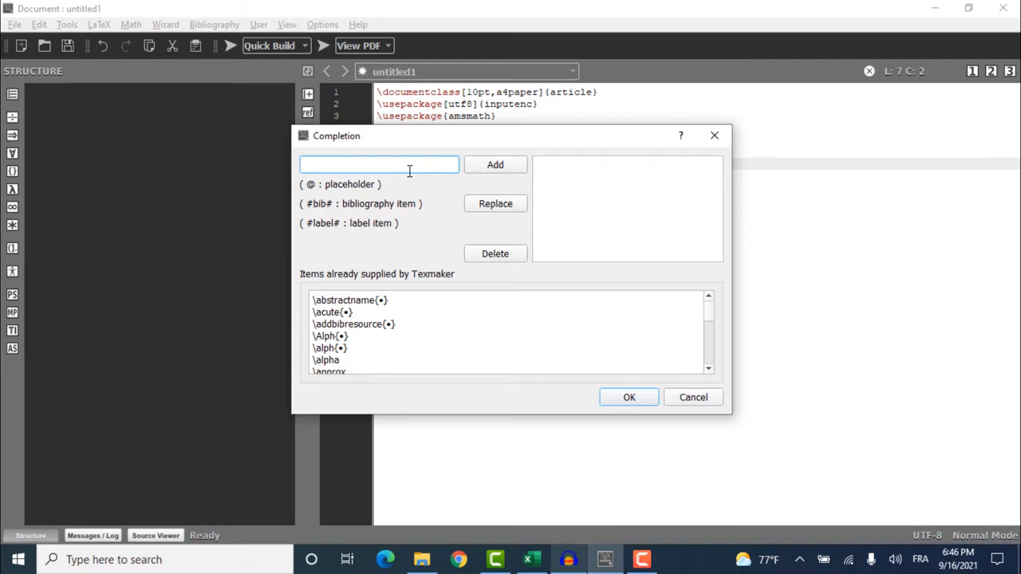
{"action": "type", "text": "hello world"}
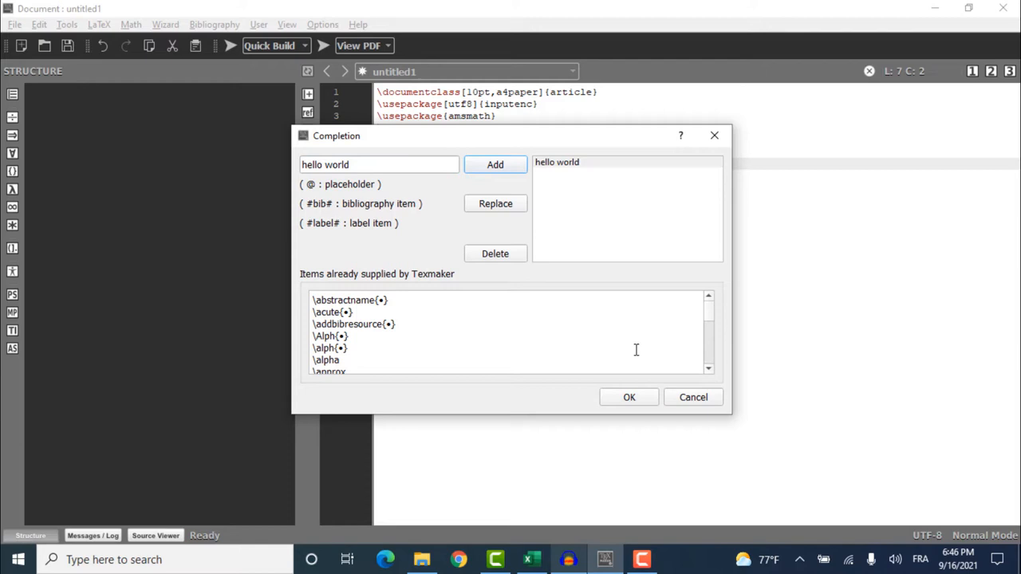
{"action": "left_click", "coordinate": [692, 397]}
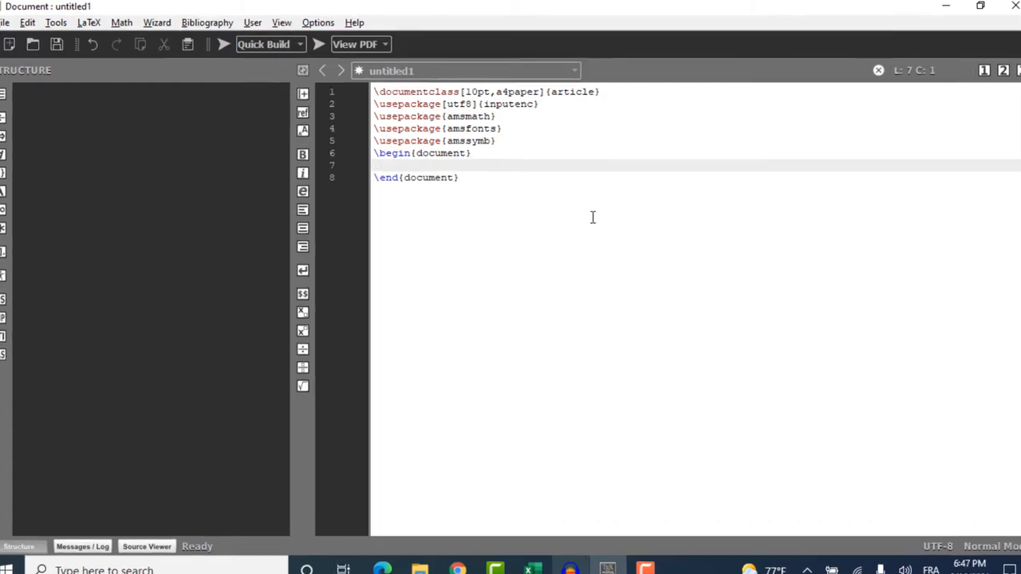
Type 'hel' and accept the 'hello world' autocomplete suggestion into the body.
{"action": "type", "text": "hel"}
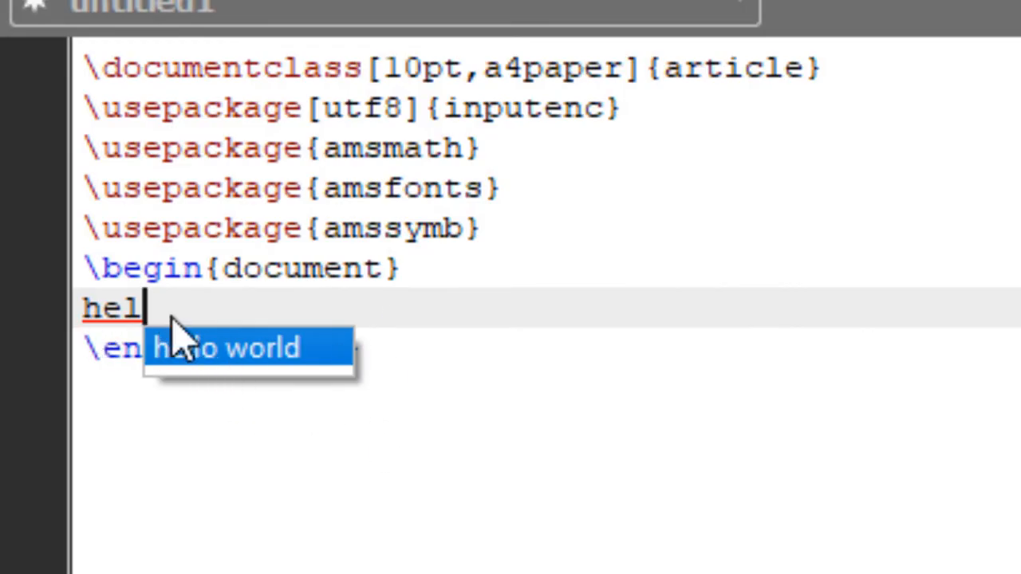
{"action": "mouse_move", "coordinate": [375, 391]}
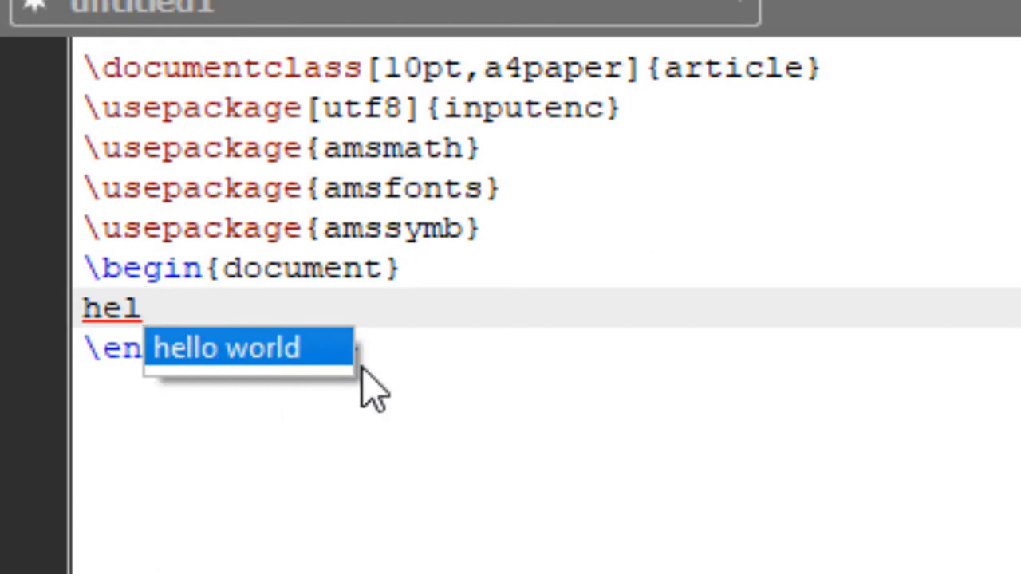
{"action": "mouse_move", "coordinate": [219, 370]}
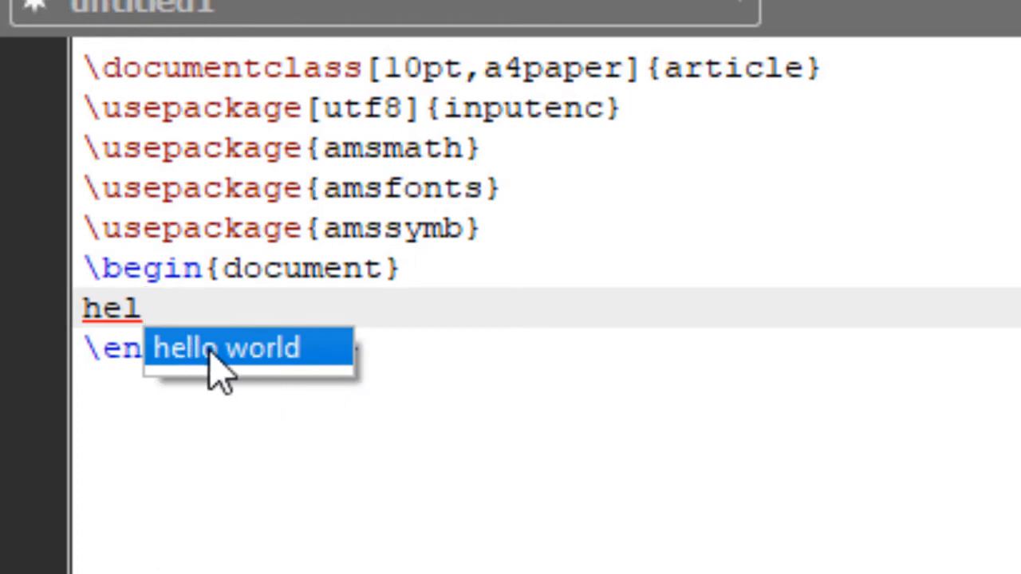
{"action": "left_click", "coordinate": [226, 348]}
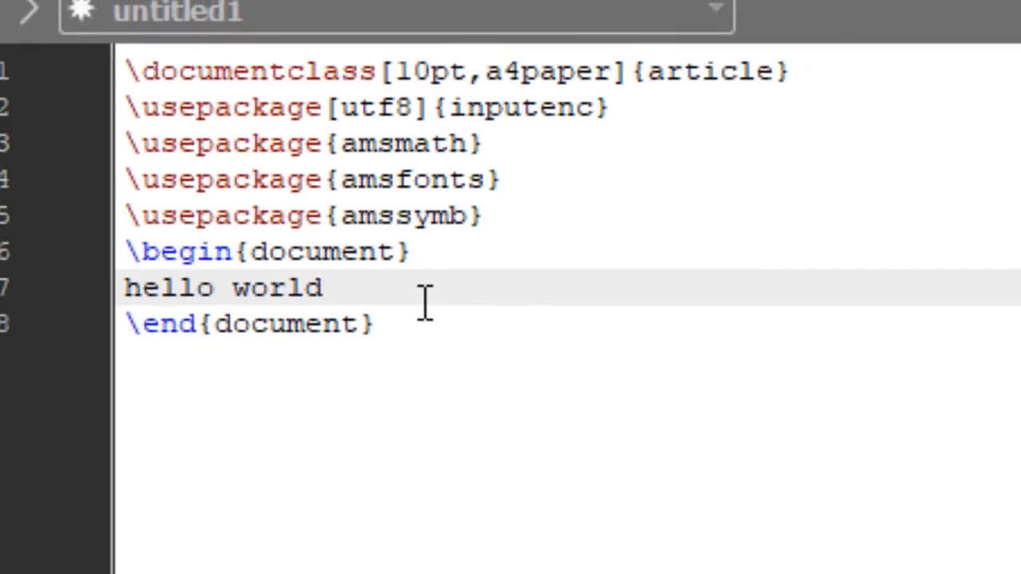
{"action": "left_click", "coordinate": [259, 24]}
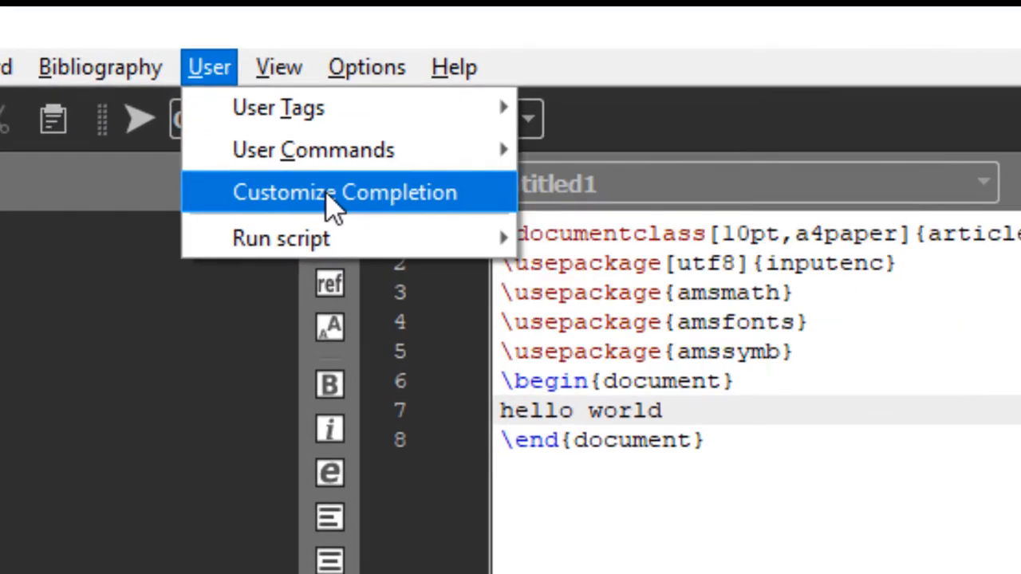
Add 'show that' as a custom completion phrase and close the editor.
{"action": "left_click", "coordinate": [344, 192]}
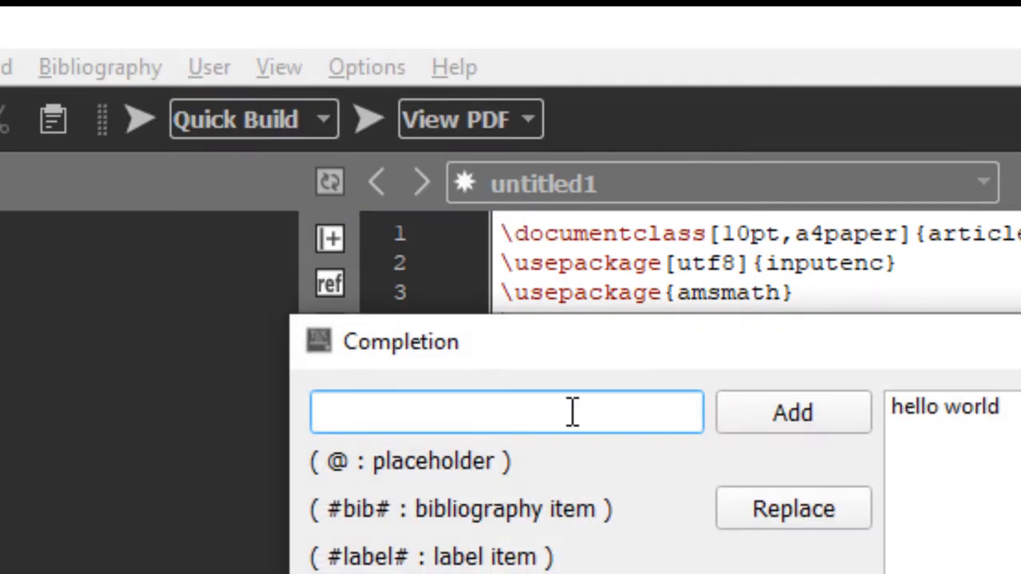
{"action": "type", "text": "show that"}
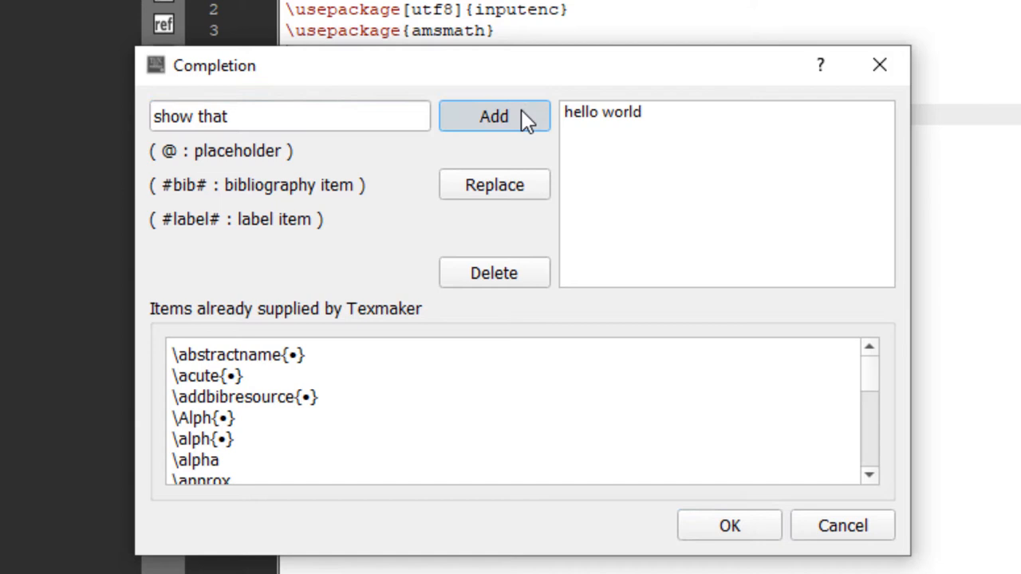
{"action": "left_click", "coordinate": [728, 525]}
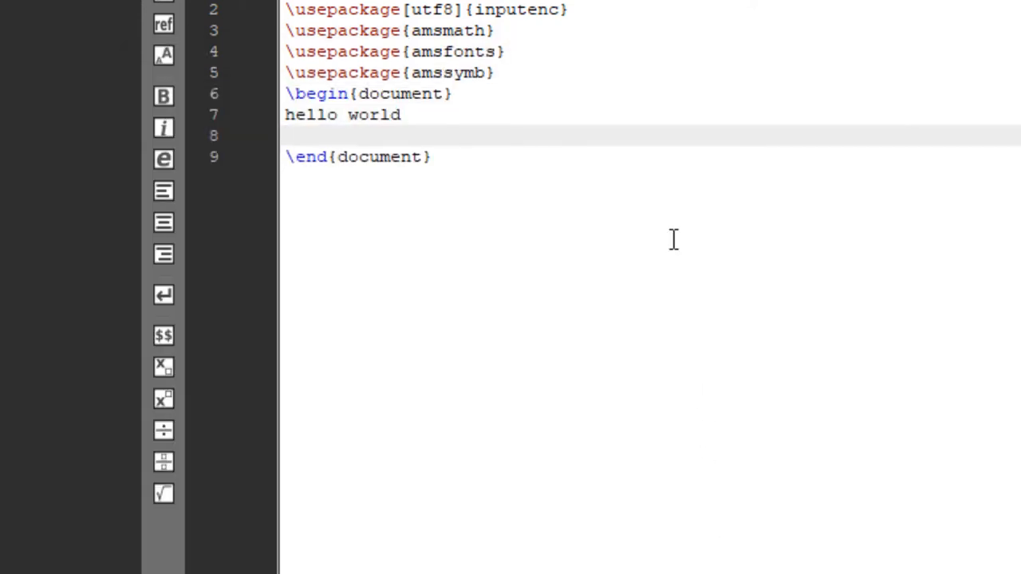
Insert 'show that' via autocomplete, then delete the test lines from the body.
{"action": "type", "text": "show"}
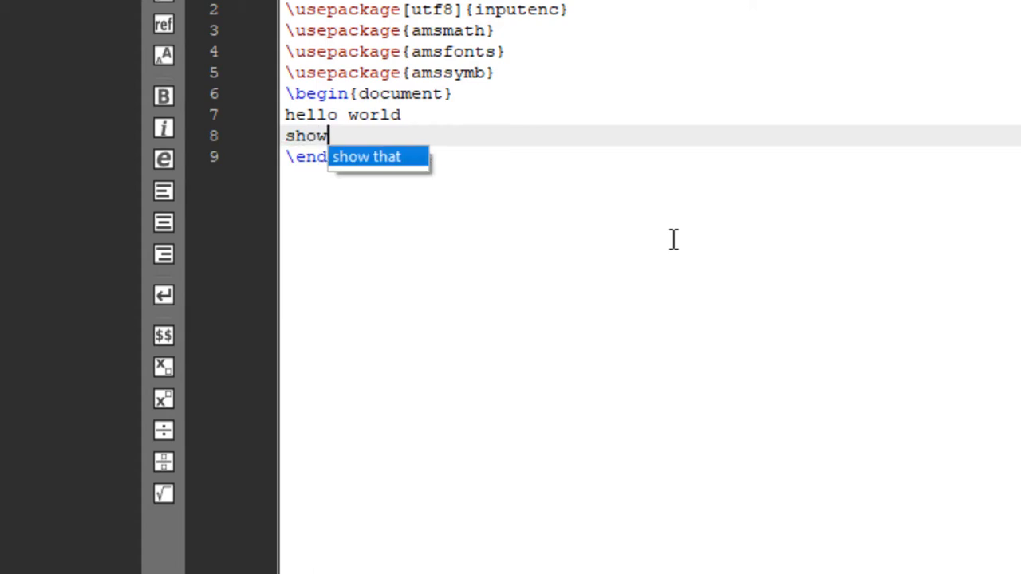
{"action": "key", "text": "Backspace"}
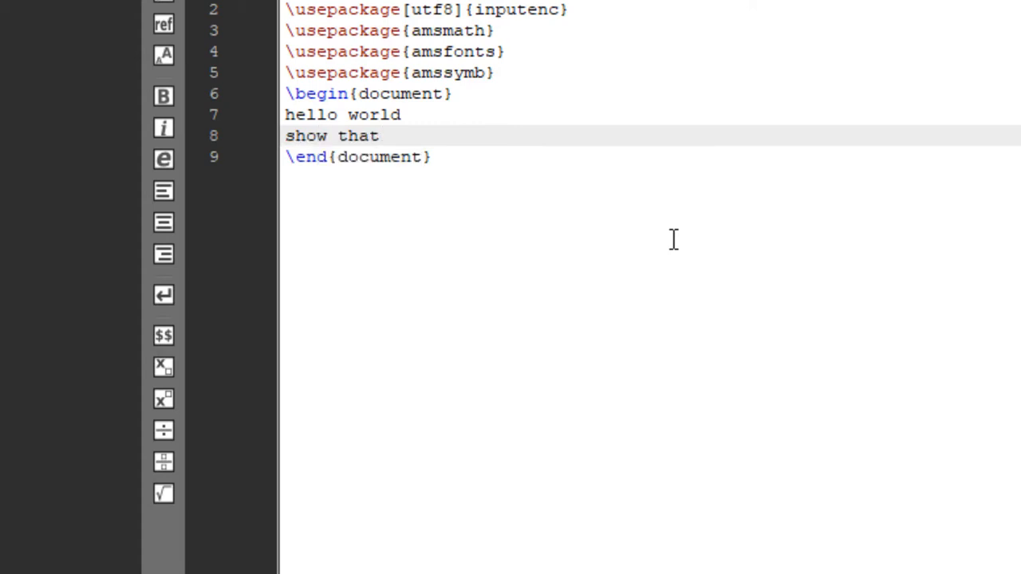
{"action": "left_click", "coordinate": [380, 136]}
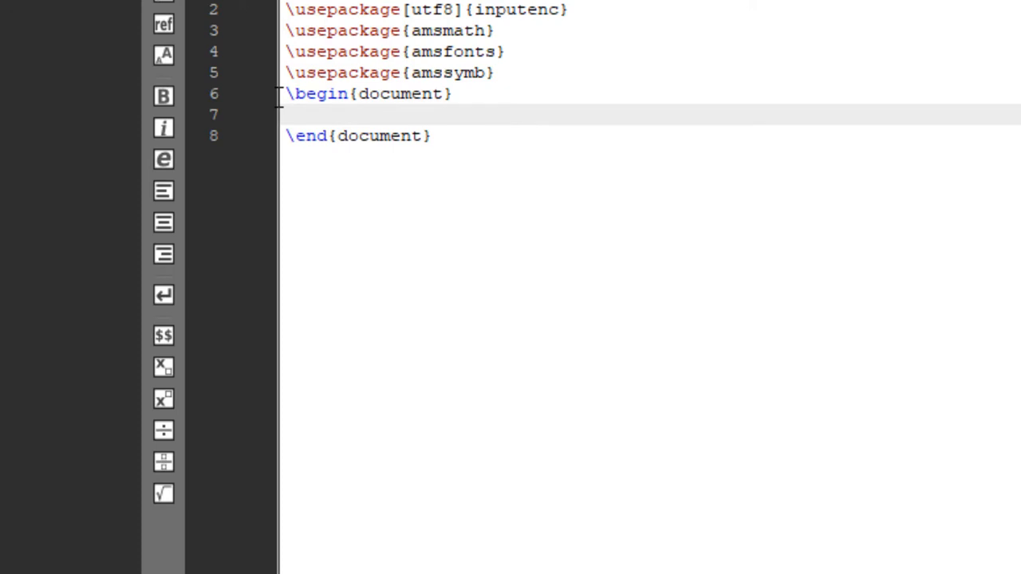
{"action": "mouse_move", "coordinate": [510, 238]}
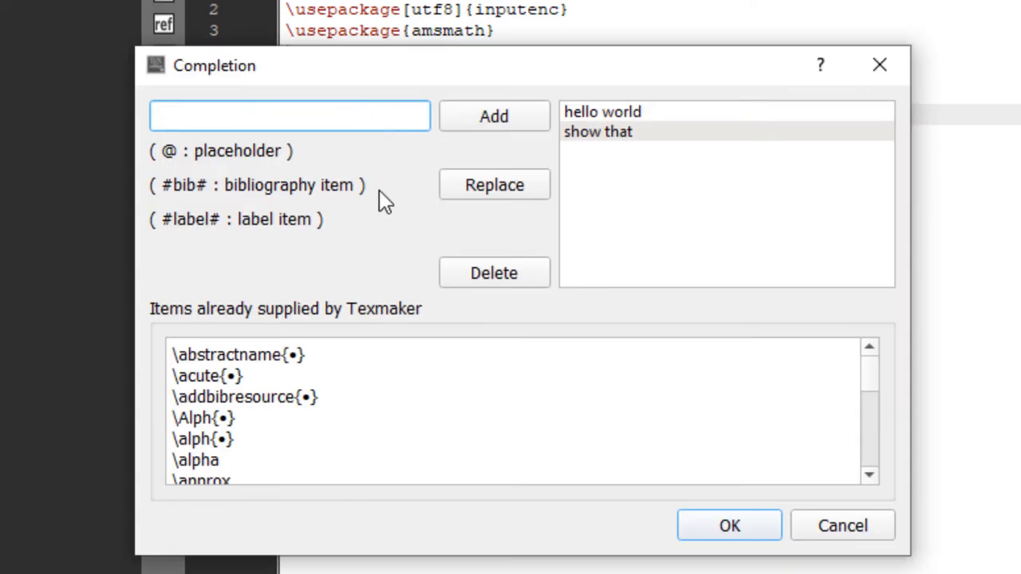
Add 'show this' to the custom completion list and save it.
{"action": "type", "text": "show this"}
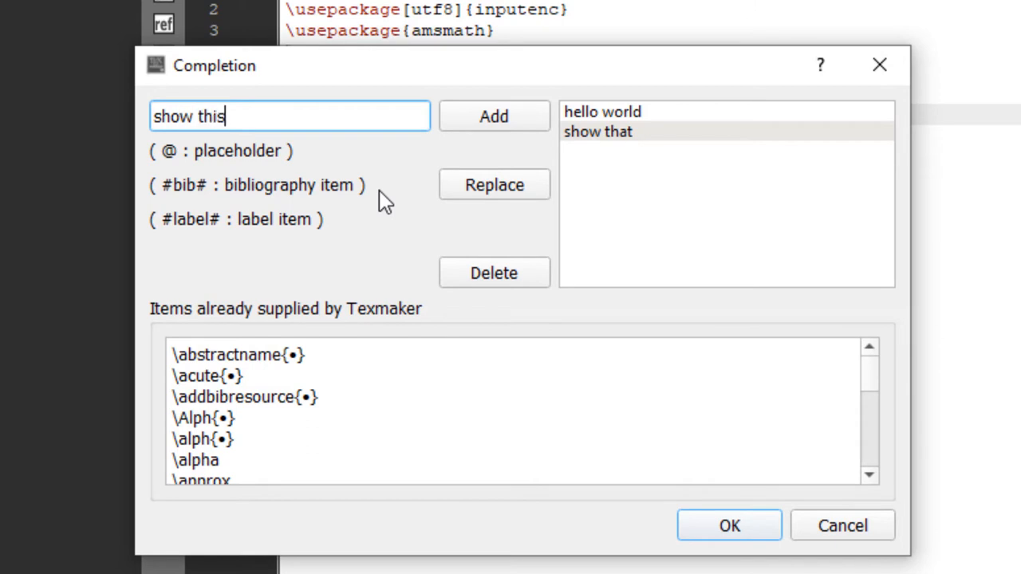
{"action": "left_click", "coordinate": [494, 115]}
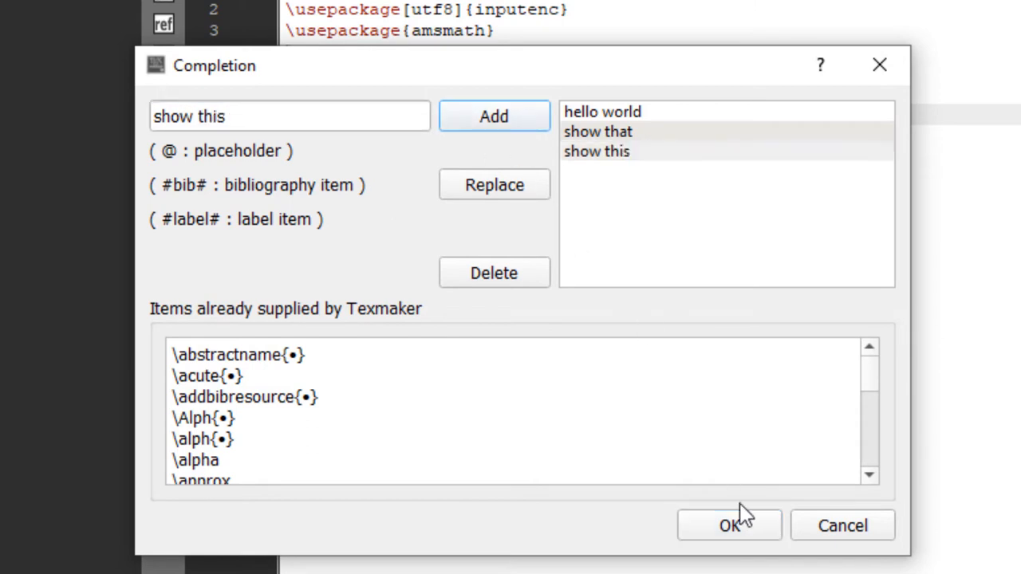
{"action": "left_click", "coordinate": [728, 525]}
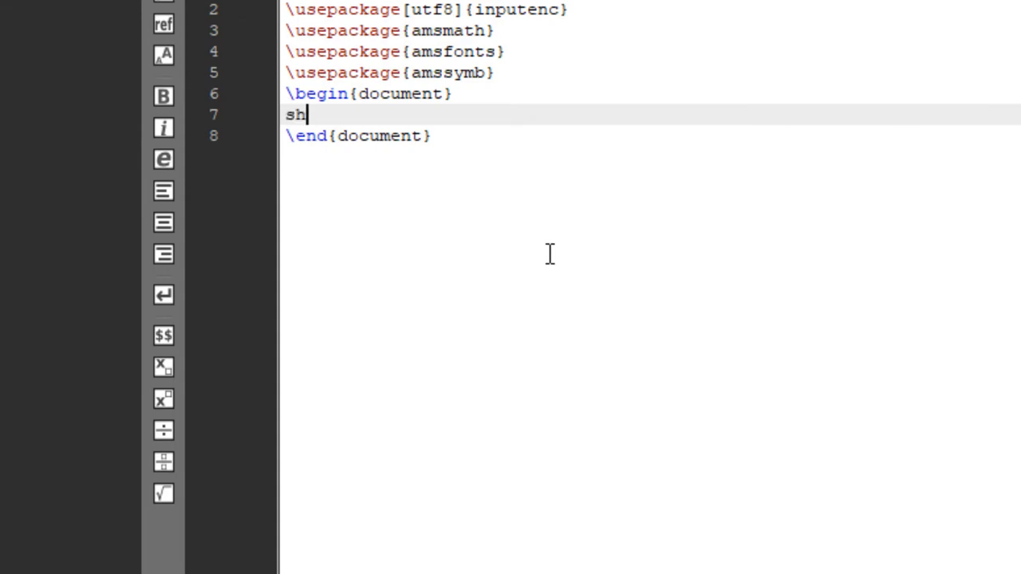
Type 'show' and pick the 'show this' suggestion from the autocomplete list.
{"action": "type", "text": "ow"}
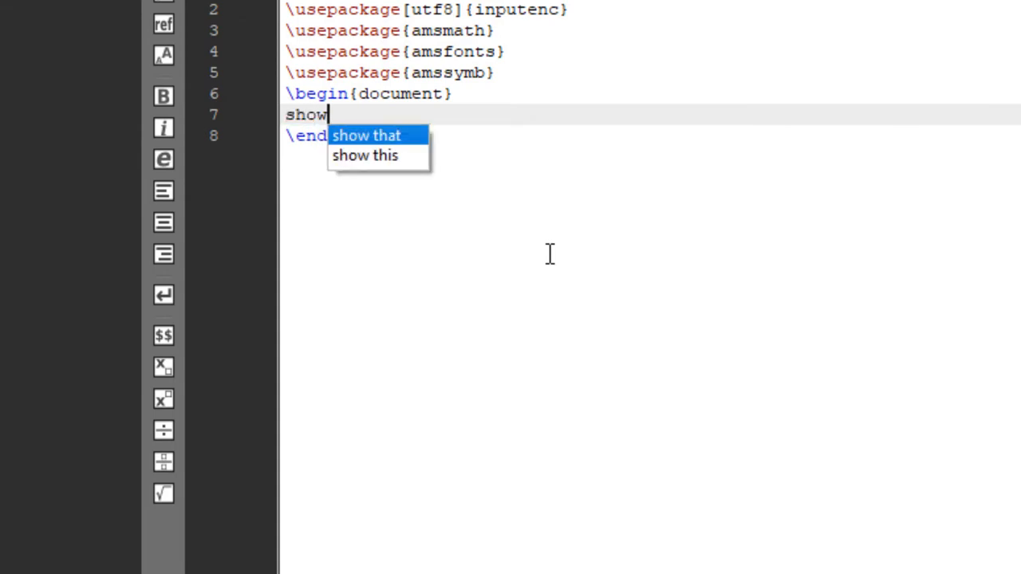
{"action": "key", "text": "Down"}
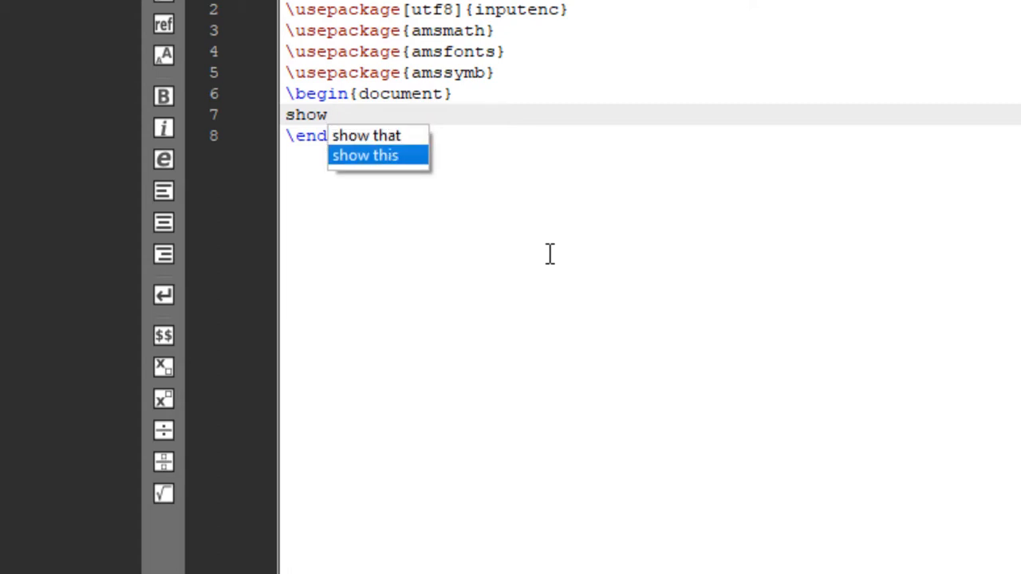
{"action": "key", "text": "Up"}
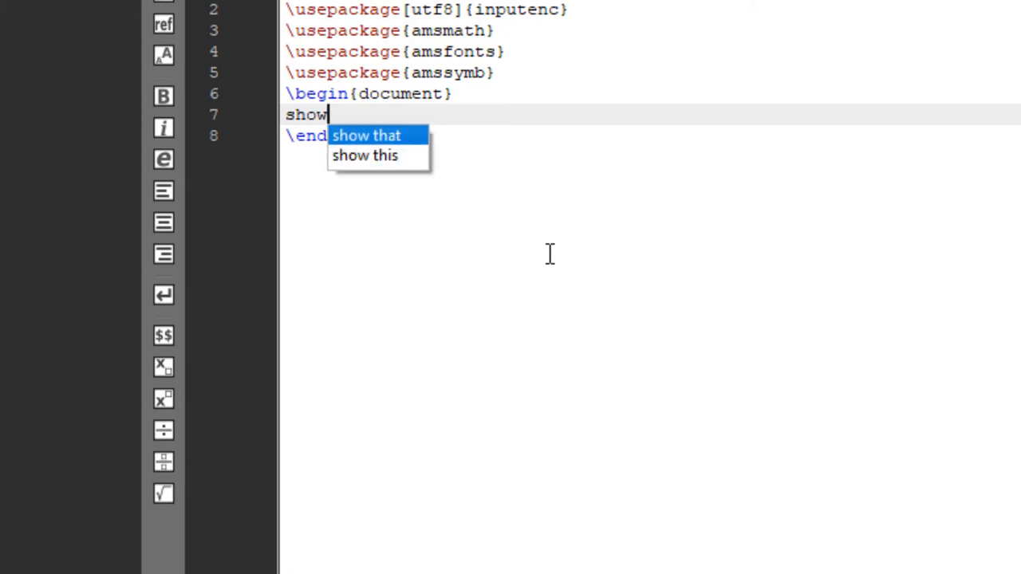
{"action": "key", "text": "Down"}
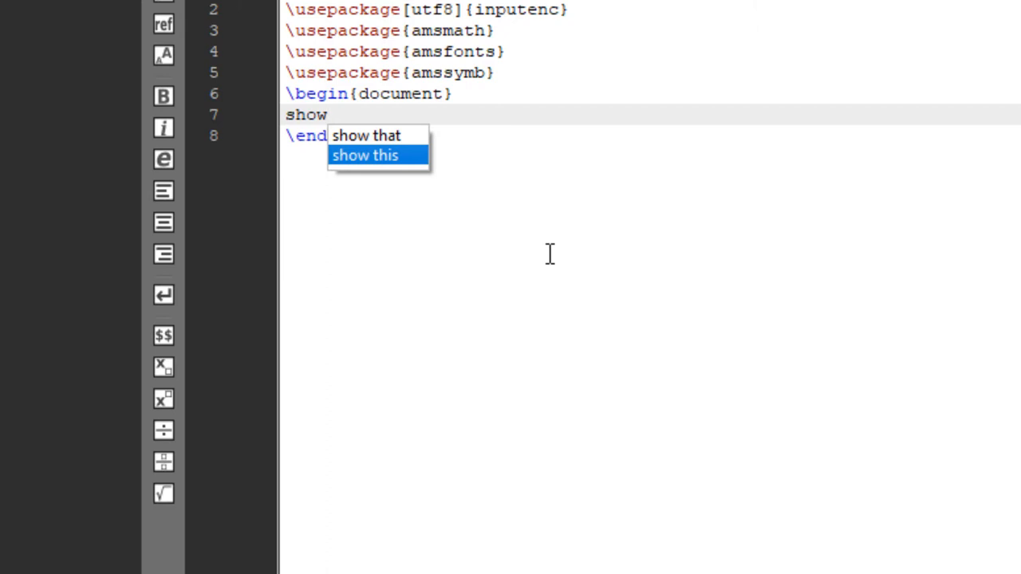
{"action": "left_click", "coordinate": [365, 155]}
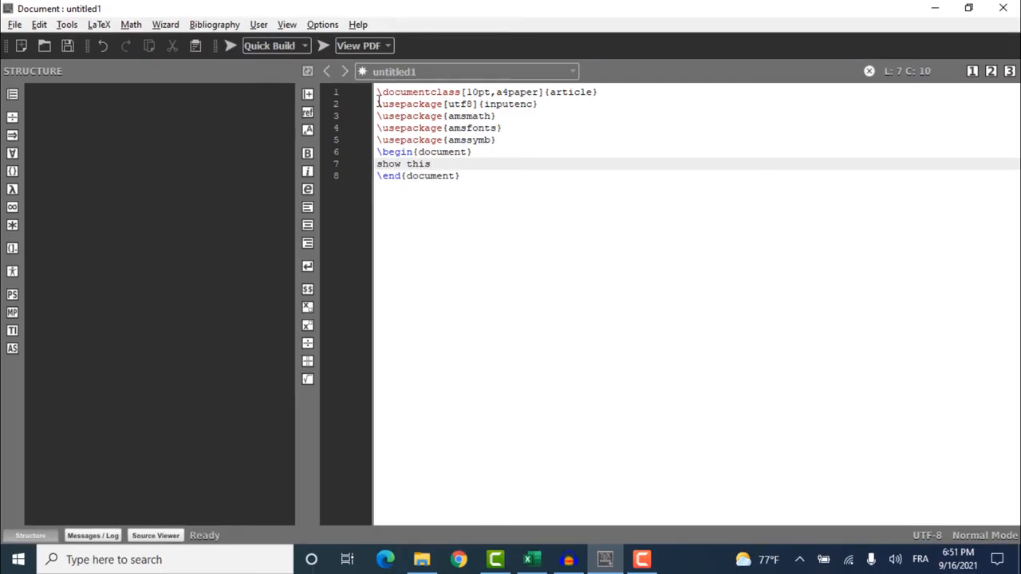
Reopen the Customize Completion editor listing all three custom phrases.
{"action": "left_click", "coordinate": [259, 24]}
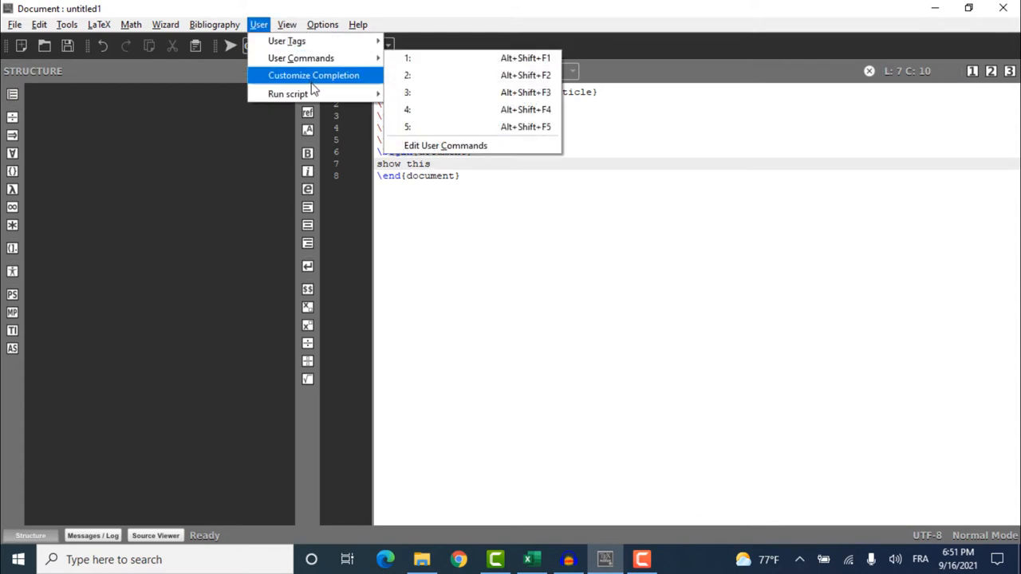
{"action": "left_click", "coordinate": [313, 75]}
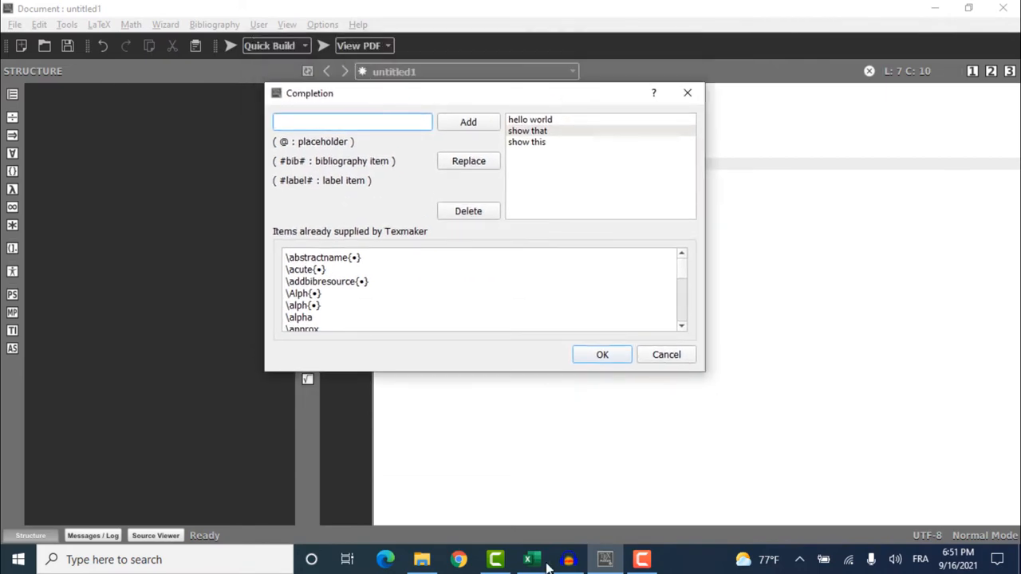
{"action": "left_click", "coordinate": [532, 559]}
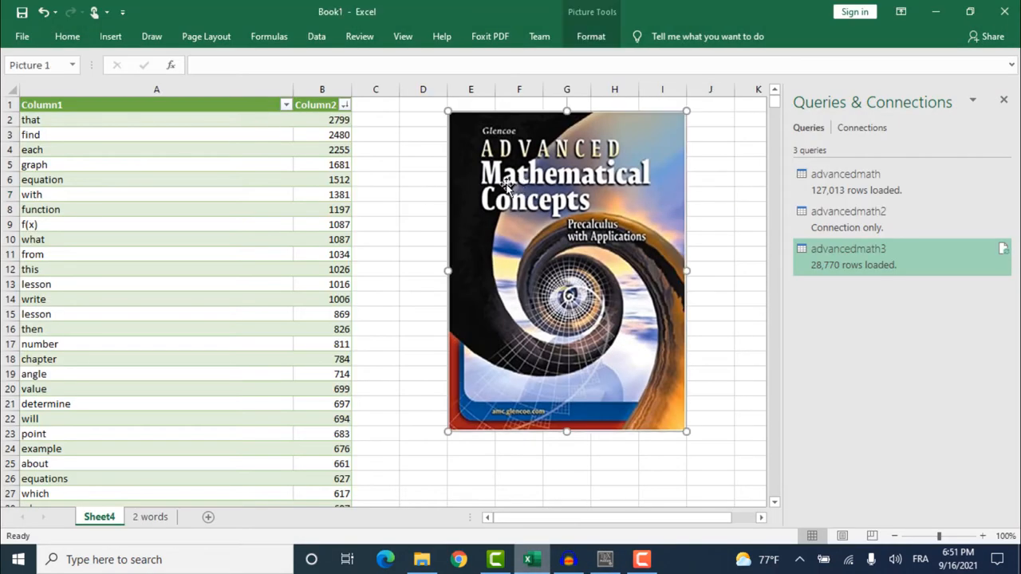
Shift the book cover picture slightly left and enter 1100 in cell I6.
{"action": "left_click_drag", "start_coordinate": [566, 271], "coordinate": [518, 275]}
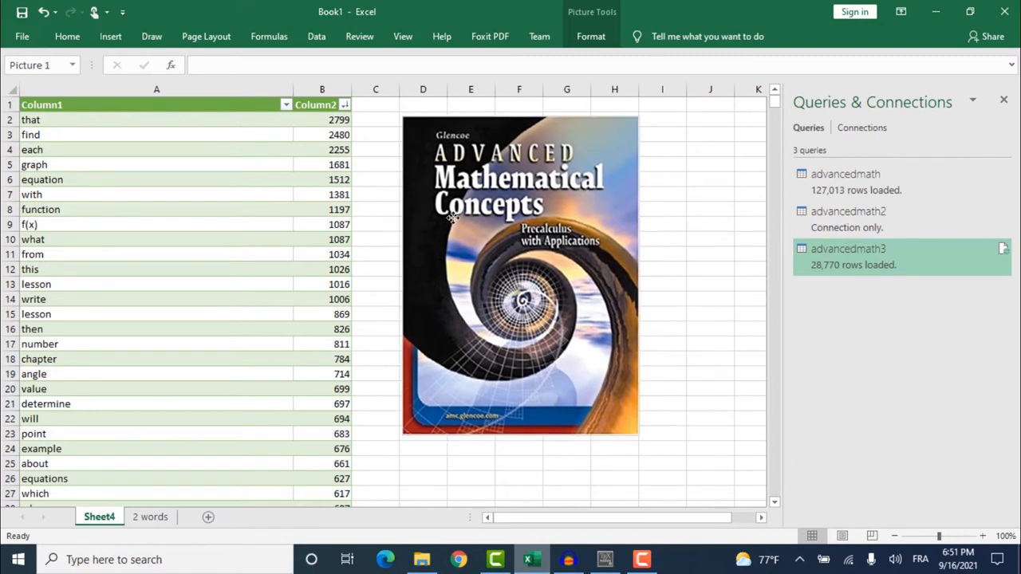
{"action": "left_click", "coordinate": [662, 180]}
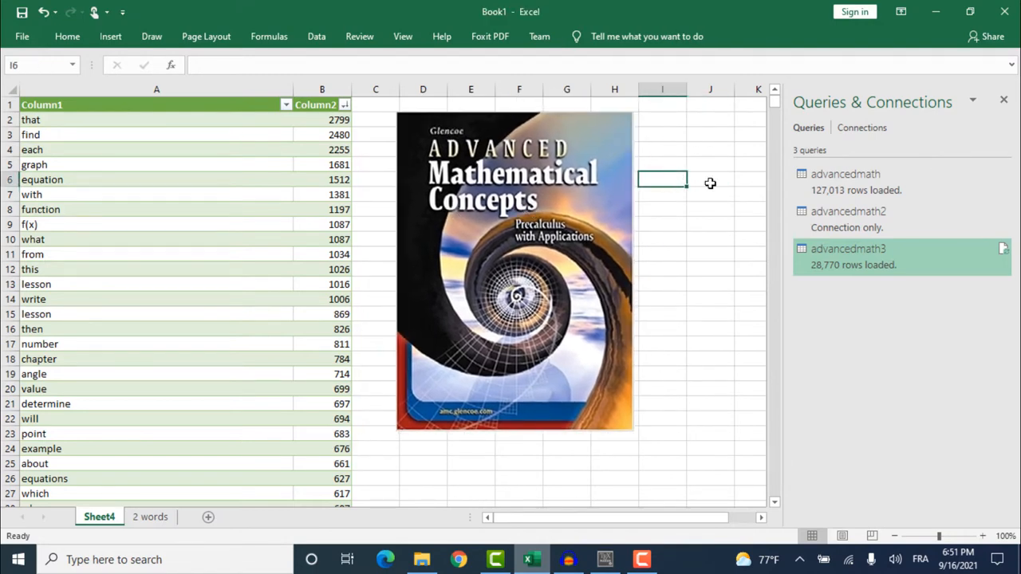
{"action": "type", "text": "1100"}
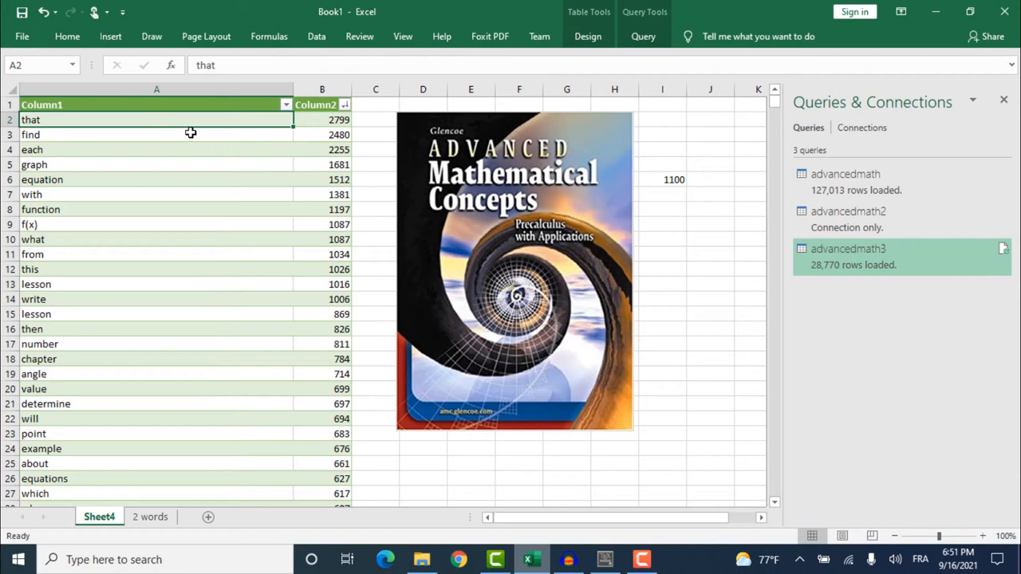
Point out frequent words find, graph, function and lesson in the table.
{"action": "left_click", "coordinate": [156, 134]}
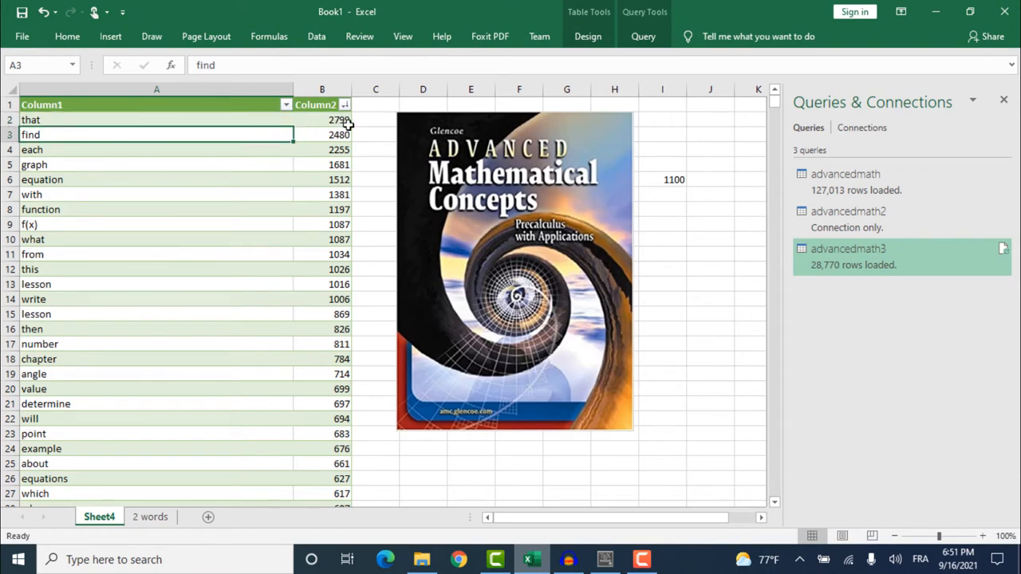
{"action": "left_click", "coordinate": [156, 165]}
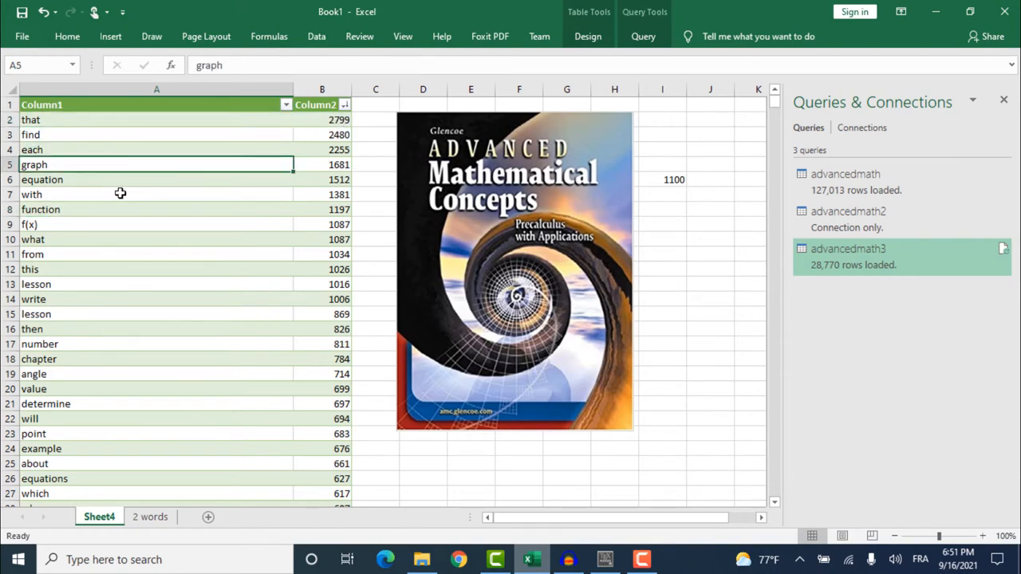
{"action": "left_click", "coordinate": [156, 209]}
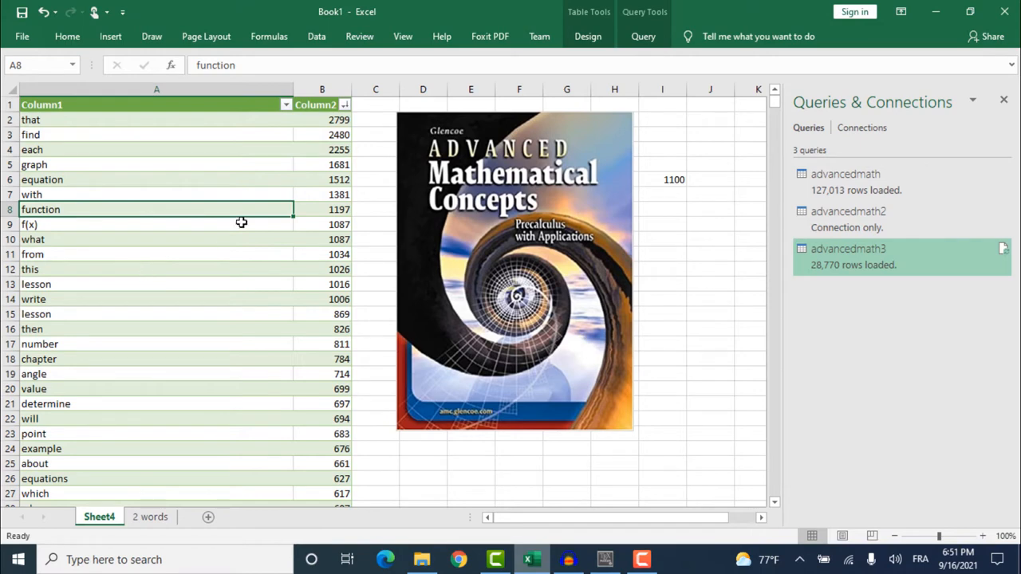
{"action": "left_click", "coordinate": [41, 178]}
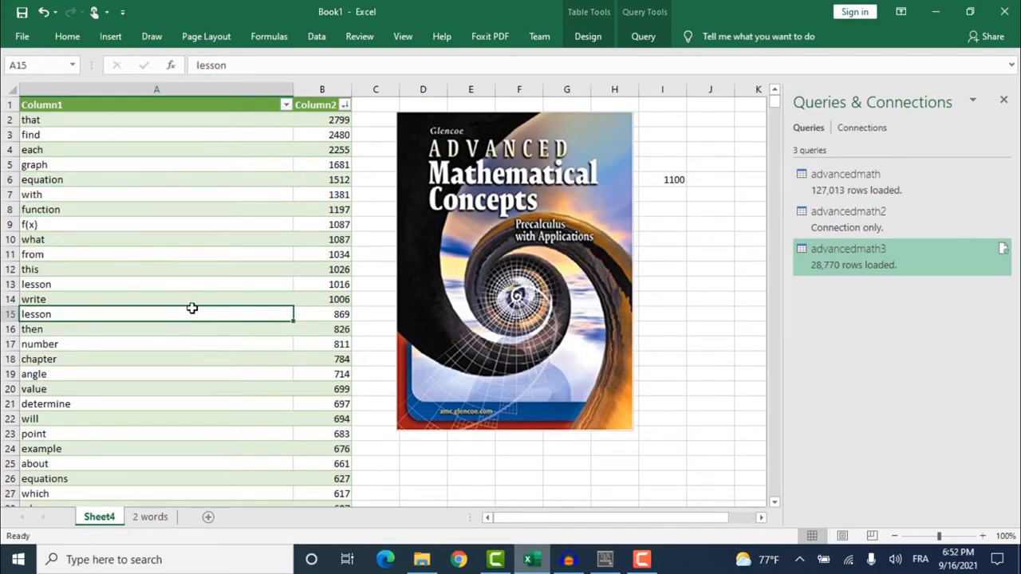
{"action": "mouse_move", "coordinate": [225, 284]}
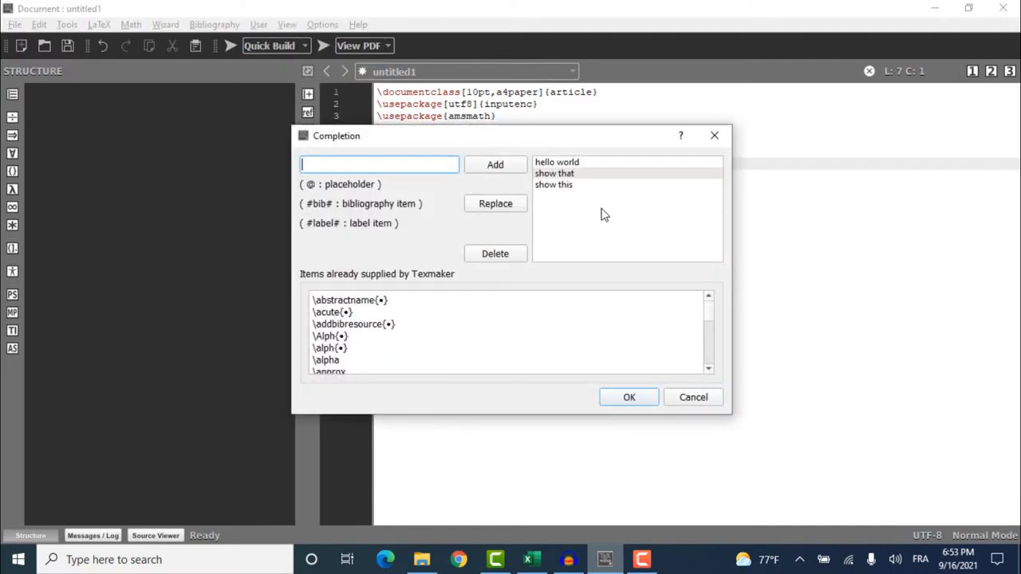
Load 'show that' from the custom list into the entry field for editing.
{"action": "left_click", "coordinate": [554, 173]}
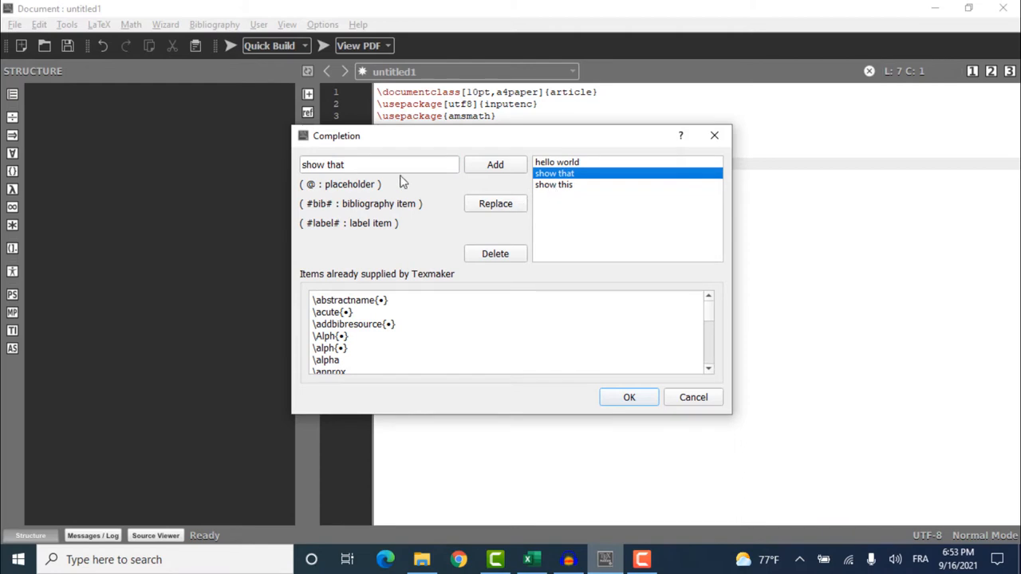
{"action": "left_click", "coordinate": [379, 164]}
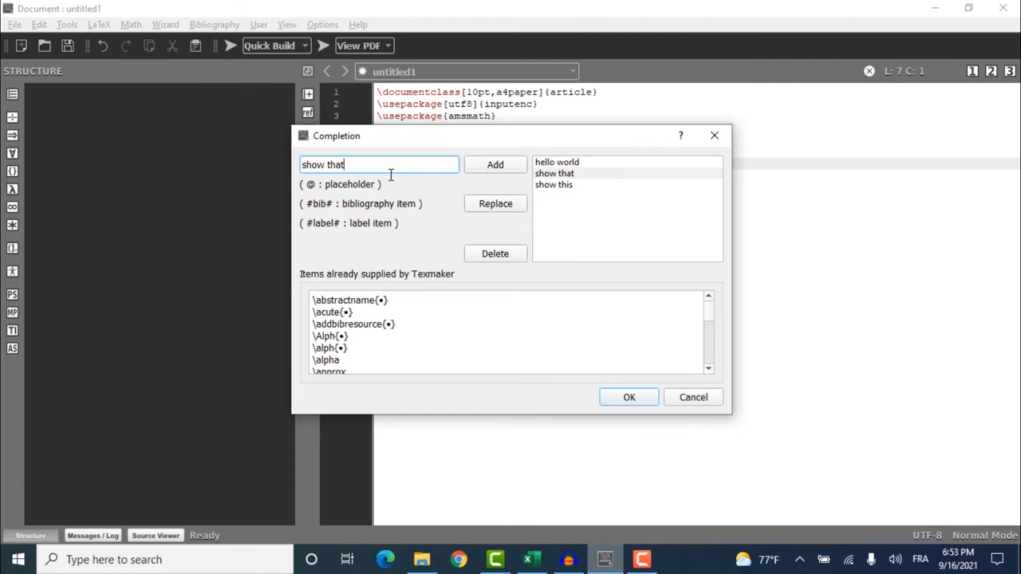
{"action": "mouse_move", "coordinate": [714, 135]}
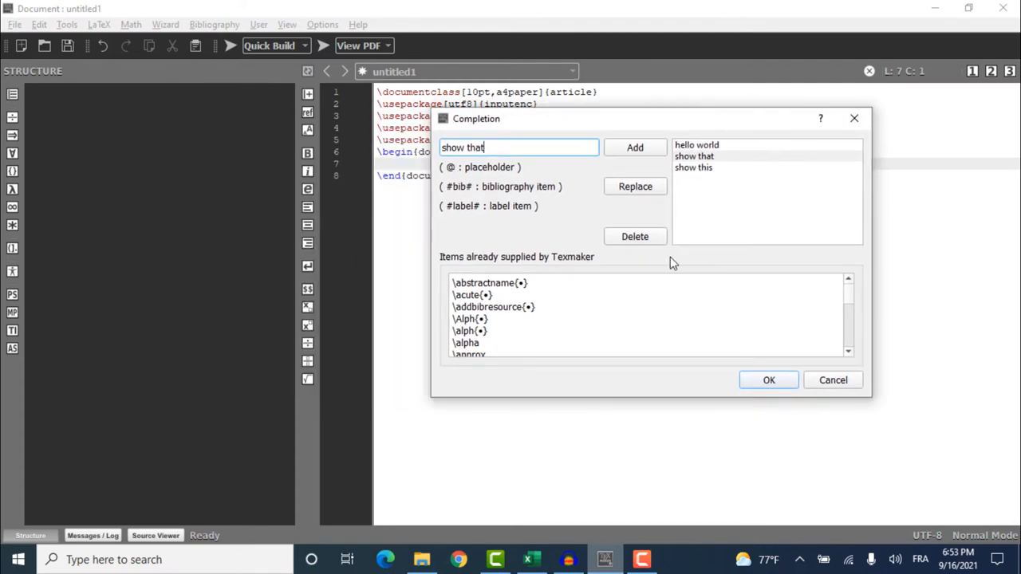
{"action": "mouse_move", "coordinate": [587, 119]}
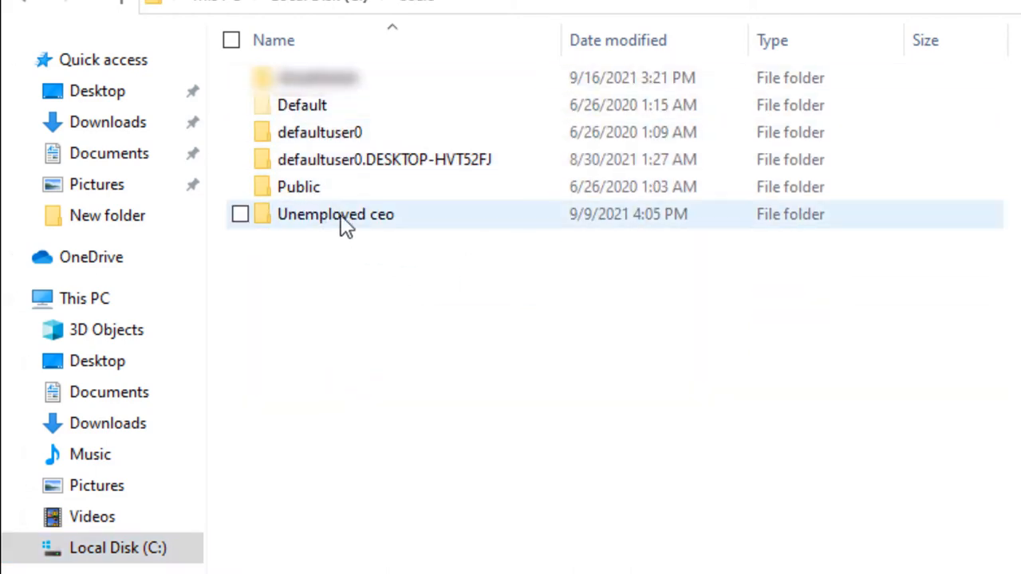
Open the user's home folder and then its AppData folder.
{"action": "double_click", "coordinate": [335, 214]}
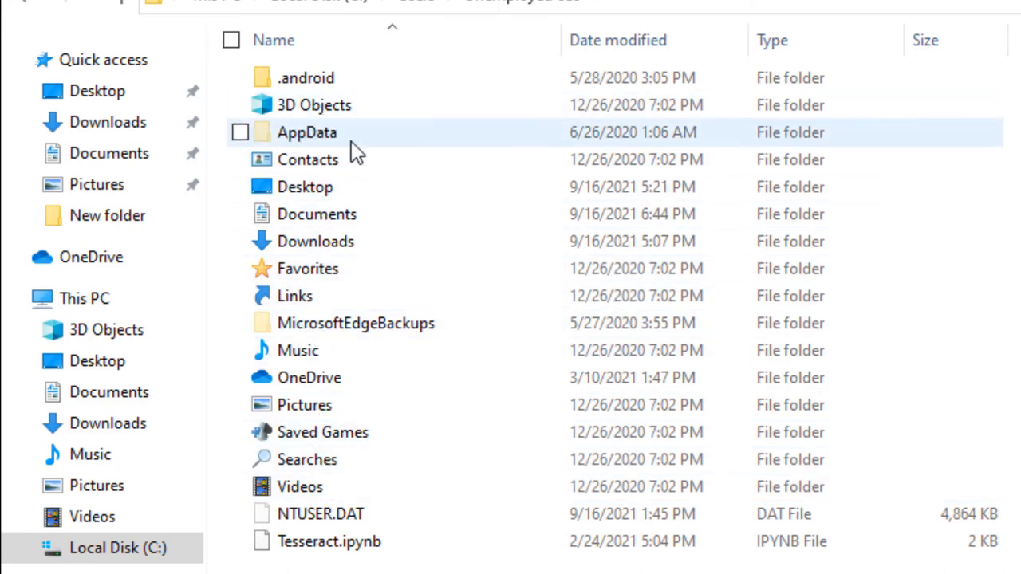
{"action": "mouse_move", "coordinate": [311, 139]}
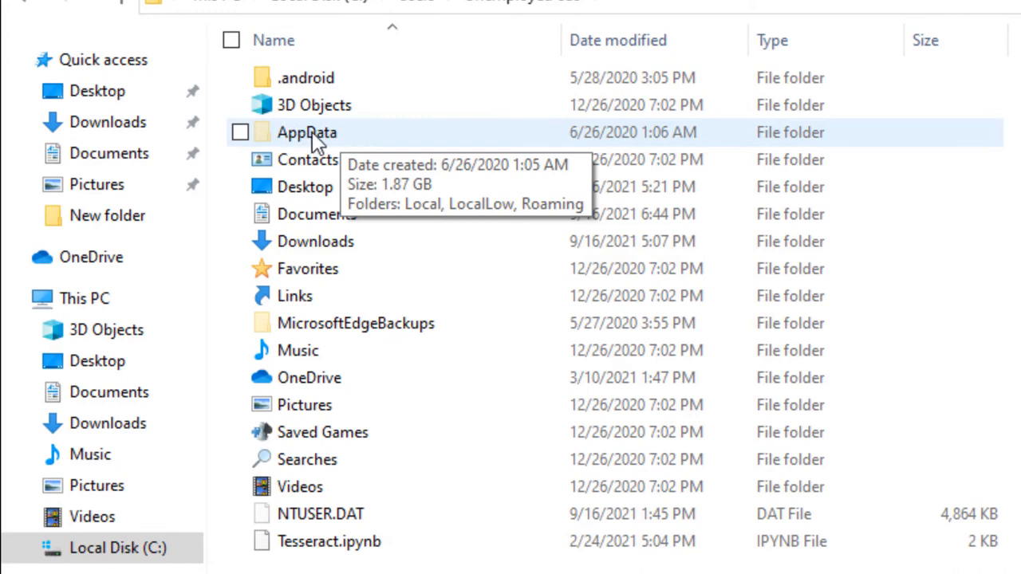
{"action": "left_click", "coordinate": [240, 132]}
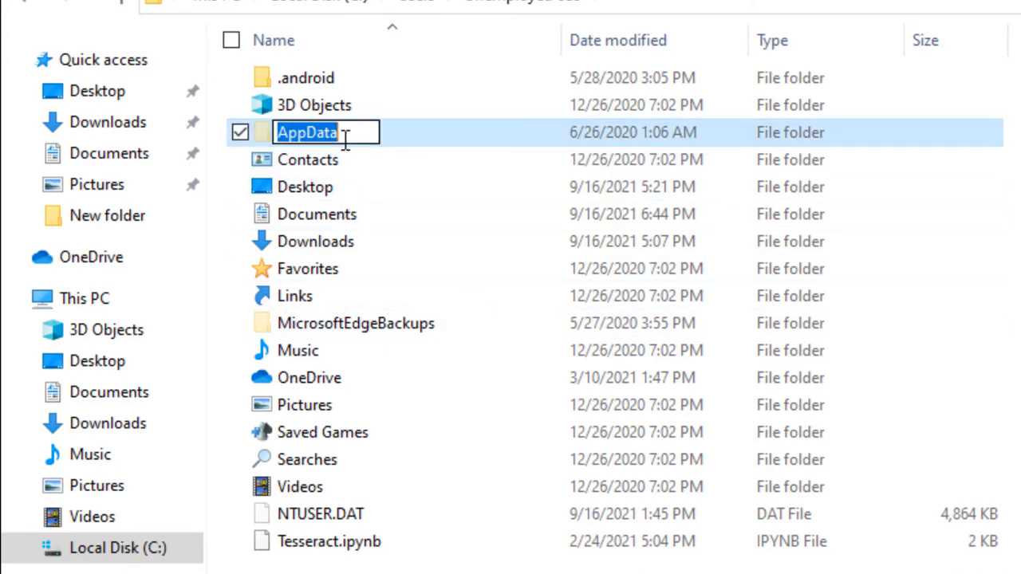
{"action": "double_click", "coordinate": [307, 131]}
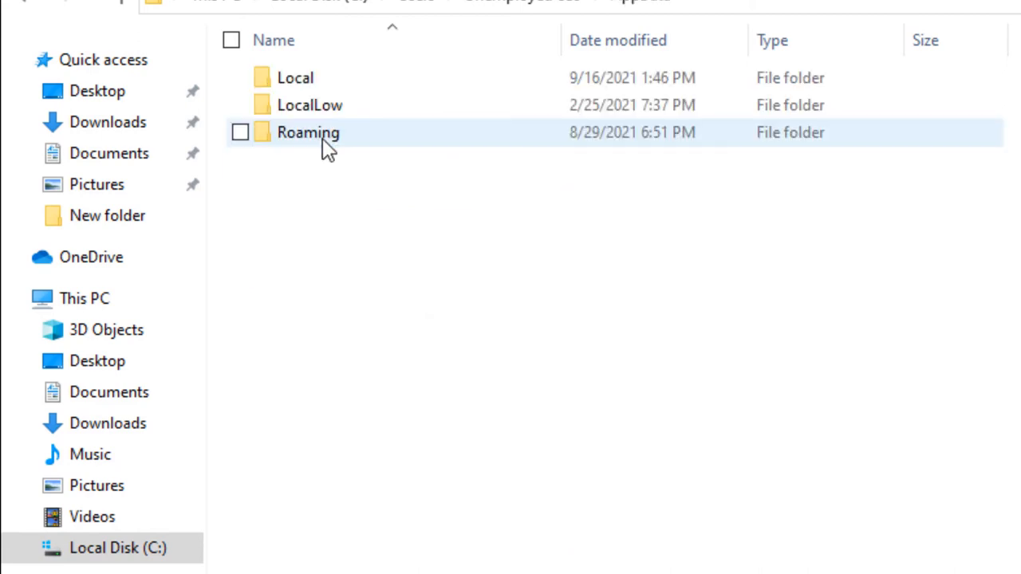
Open Roaming > xm1 and select the texmakerapp settings file.
{"action": "double_click", "coordinate": [308, 132]}
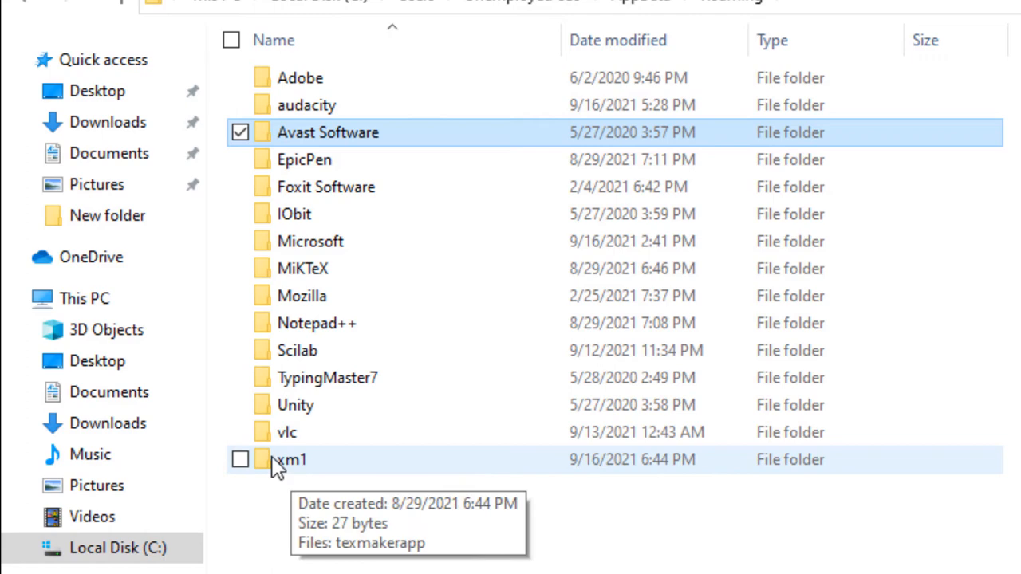
{"action": "mouse_move", "coordinate": [309, 473]}
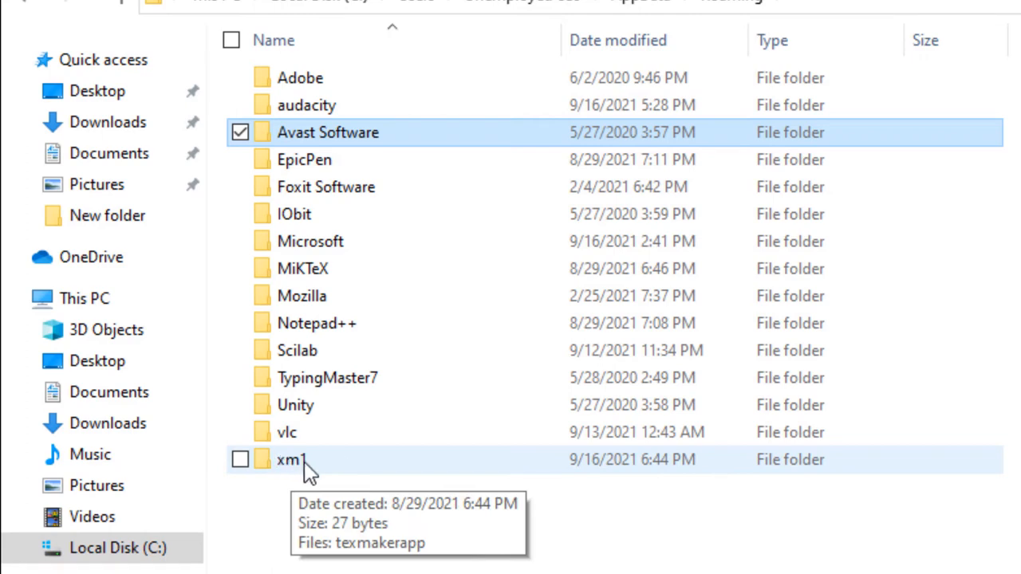
{"action": "double_click", "coordinate": [287, 460]}
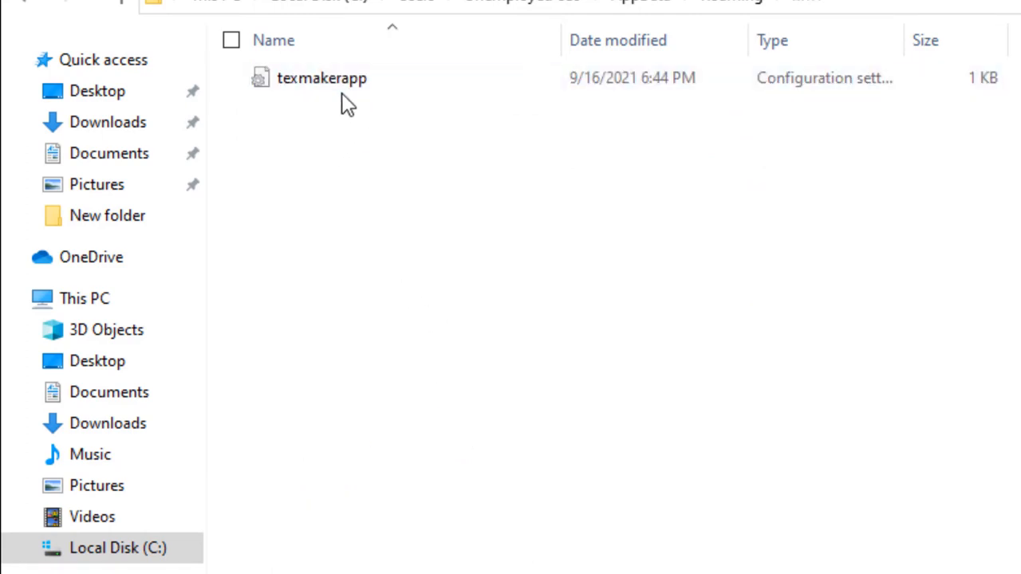
{"action": "left_click", "coordinate": [322, 77]}
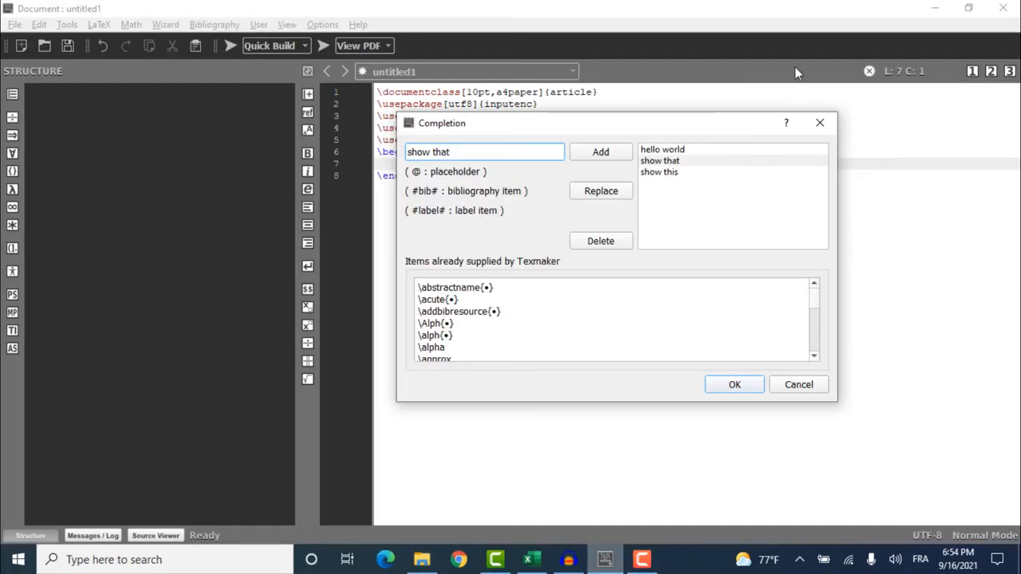
Accept the completion settings, then try quitting Texmaker, choosing to save the document.
{"action": "left_click", "coordinate": [798, 384]}
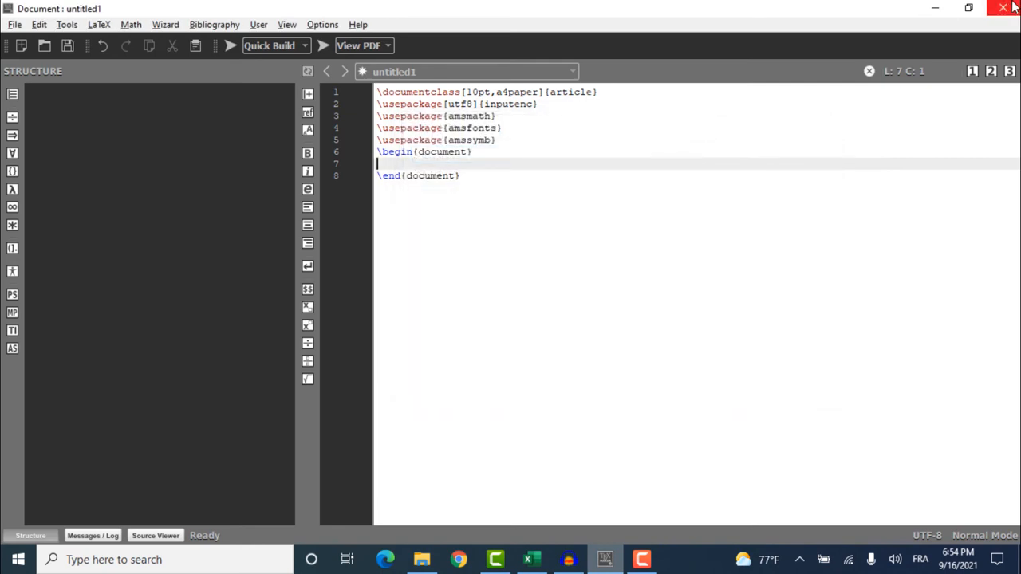
{"action": "left_click", "coordinate": [1002, 8]}
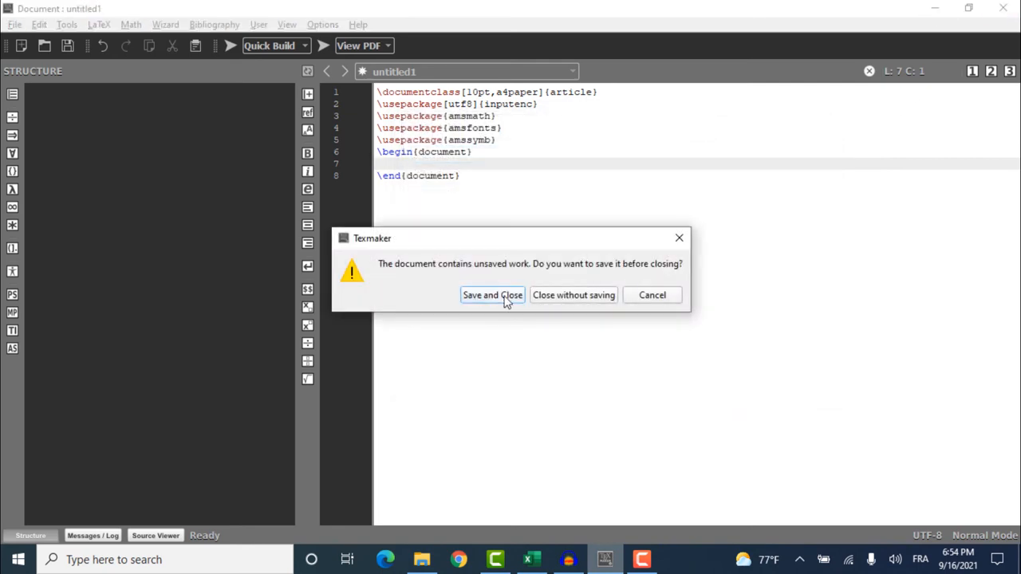
{"action": "left_click", "coordinate": [492, 295]}
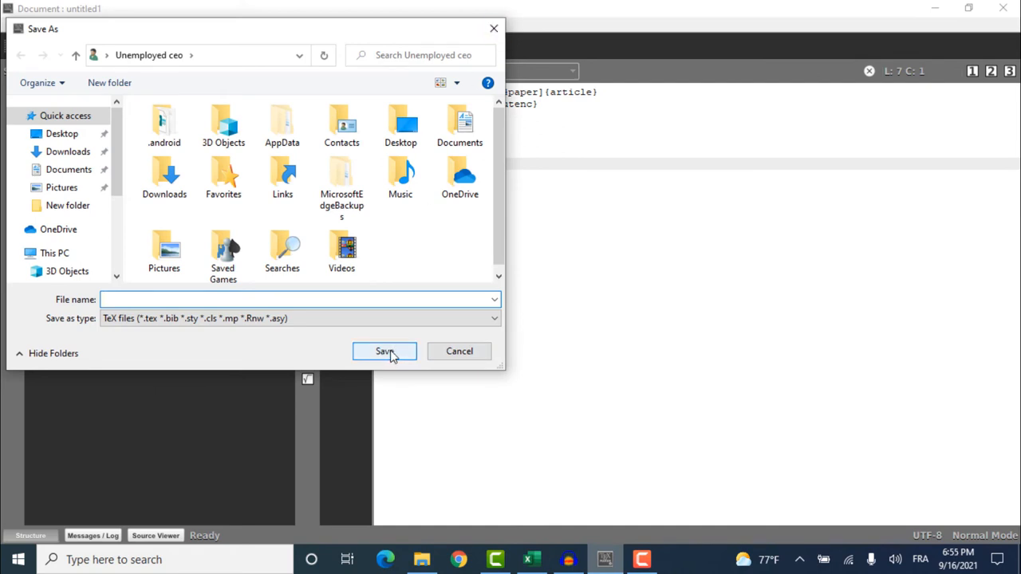
{"action": "left_click", "coordinate": [459, 351]}
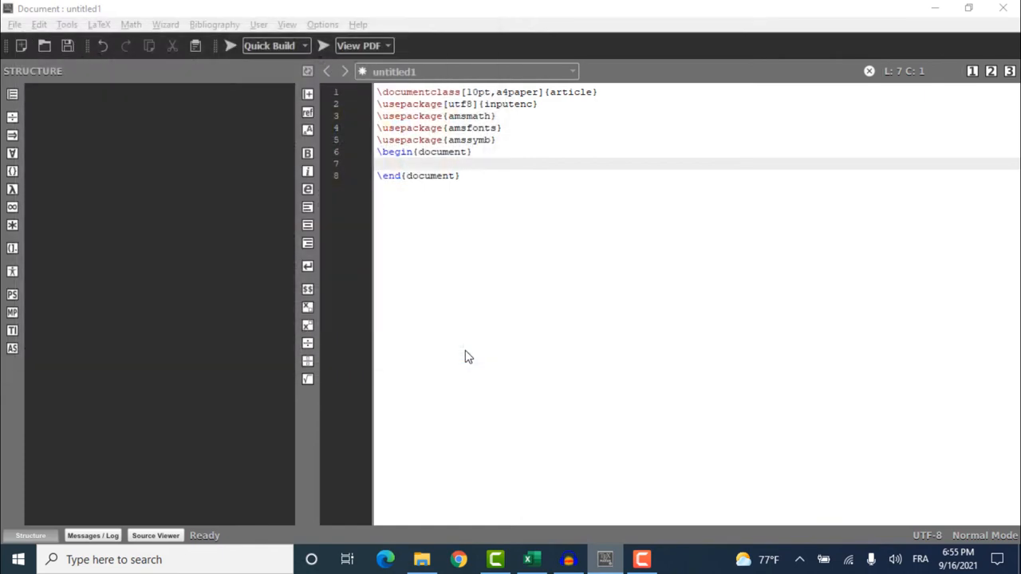
Open texmaker.ini from the xm1 folder in Notepad using Open with.
{"action": "left_click", "coordinate": [421, 559]}
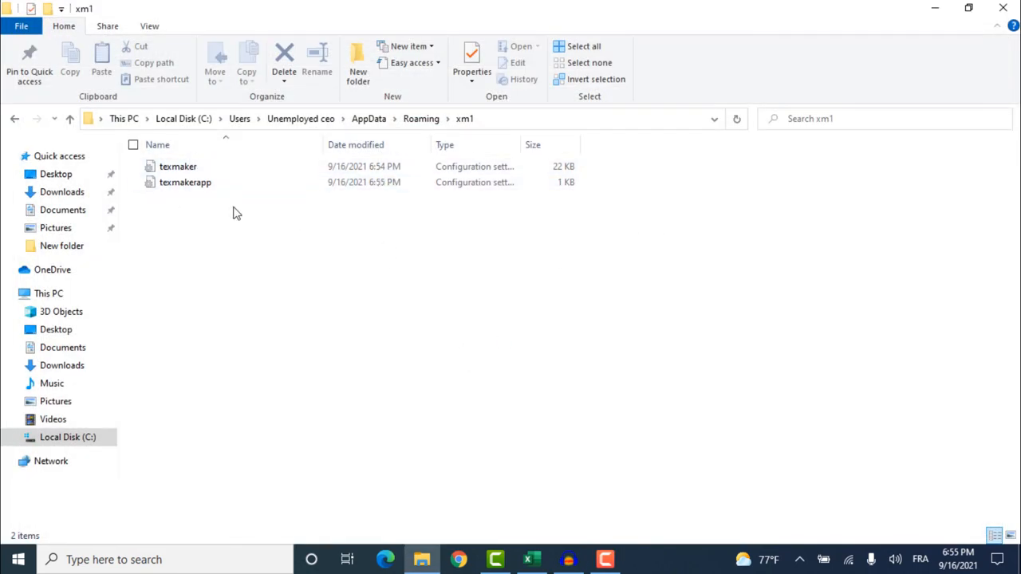
{"action": "left_click", "coordinate": [178, 166]}
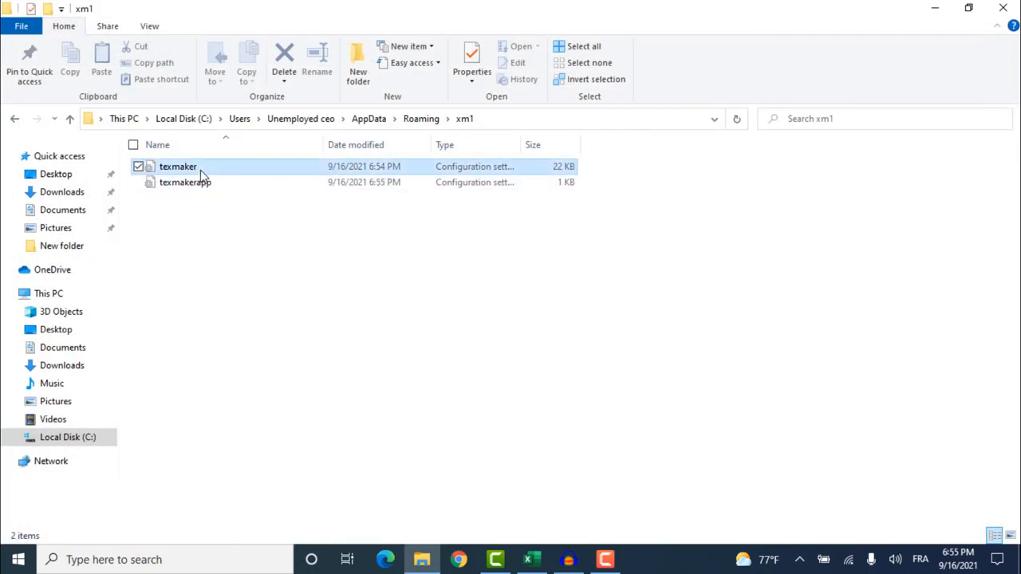
{"action": "left_click", "coordinate": [178, 166]}
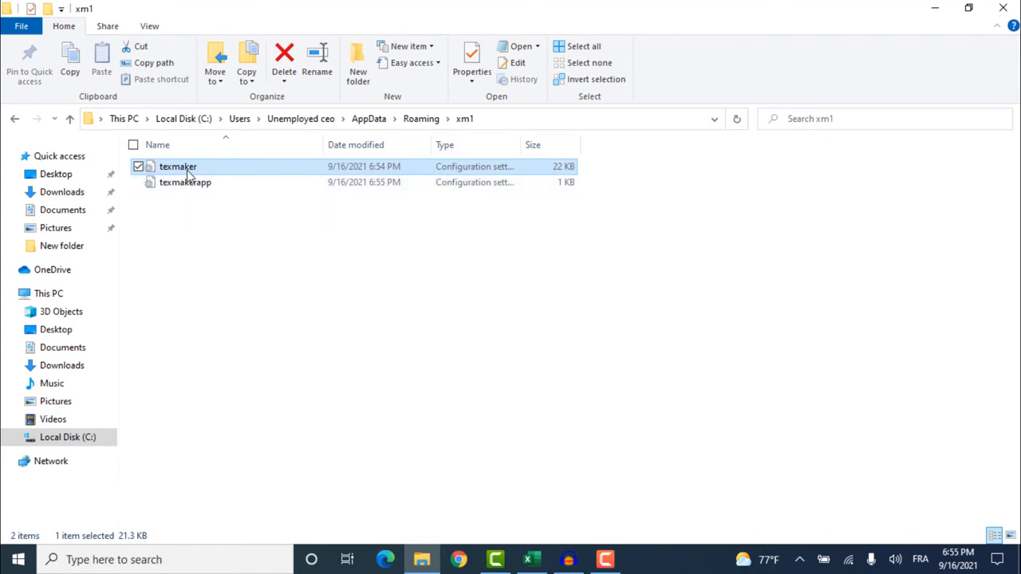
{"action": "right_click", "coordinate": [178, 166]}
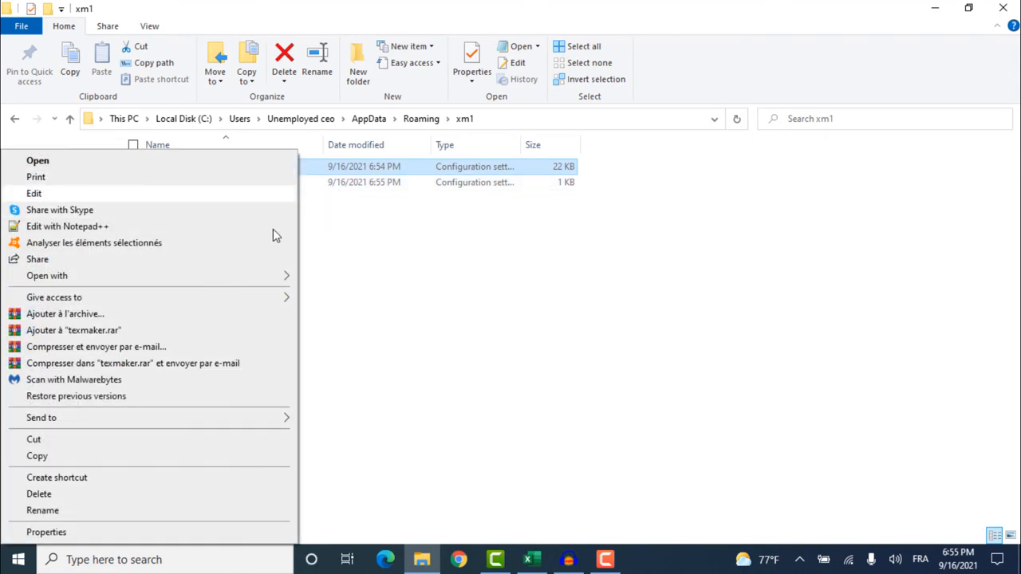
{"action": "left_click", "coordinate": [47, 276]}
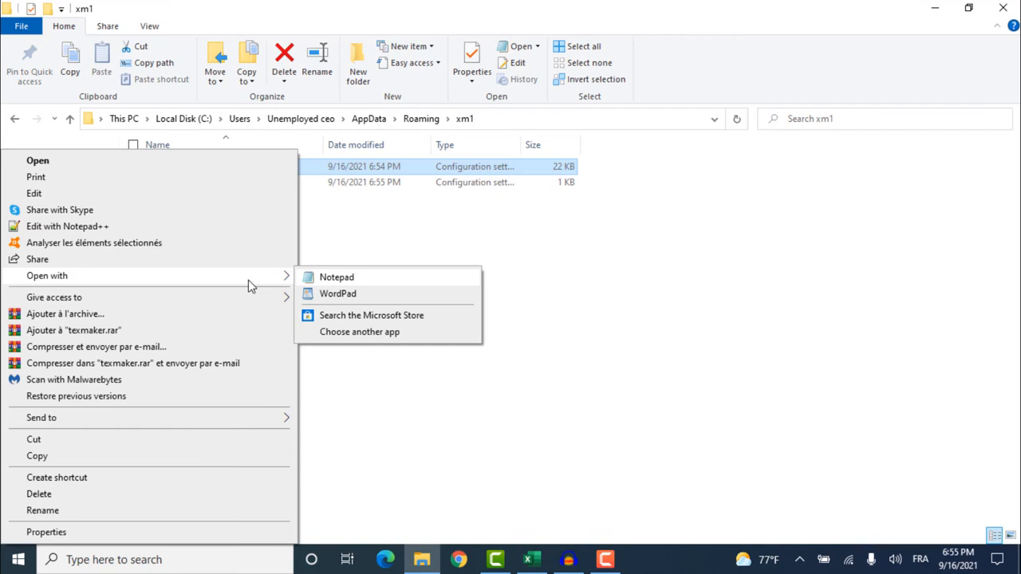
{"action": "mouse_move", "coordinate": [336, 276]}
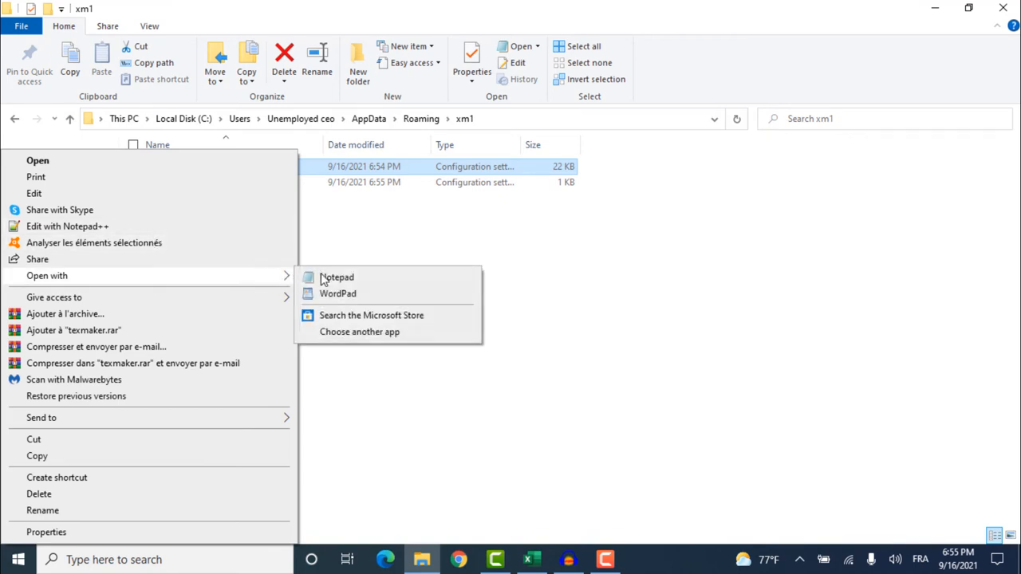
{"action": "left_click", "coordinate": [337, 277]}
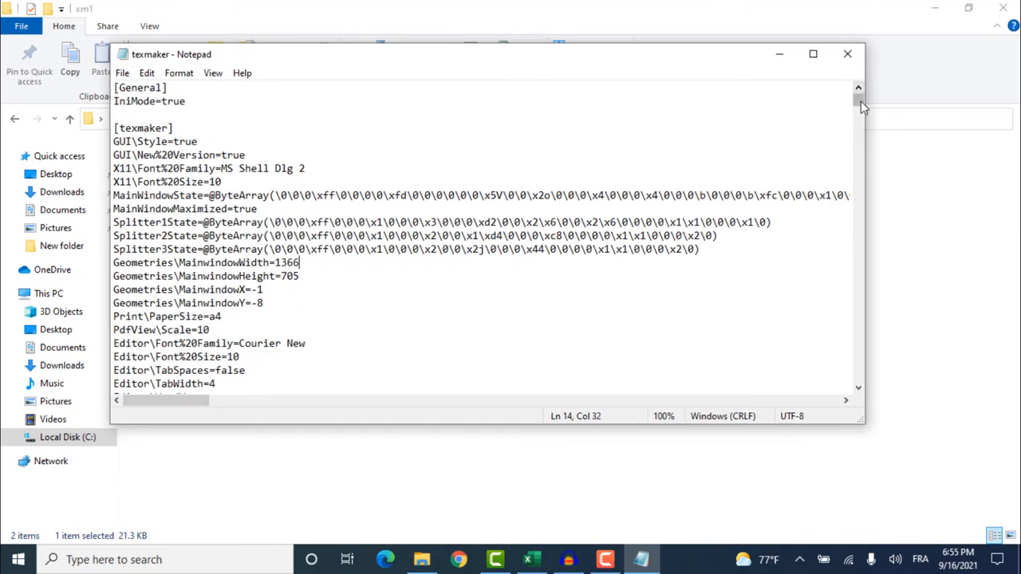
Search the settings file for 'complet' to locate the Editor\UserCompletion entry.
{"action": "scroll", "scroll_direction": "down", "scroll_amount": 3}
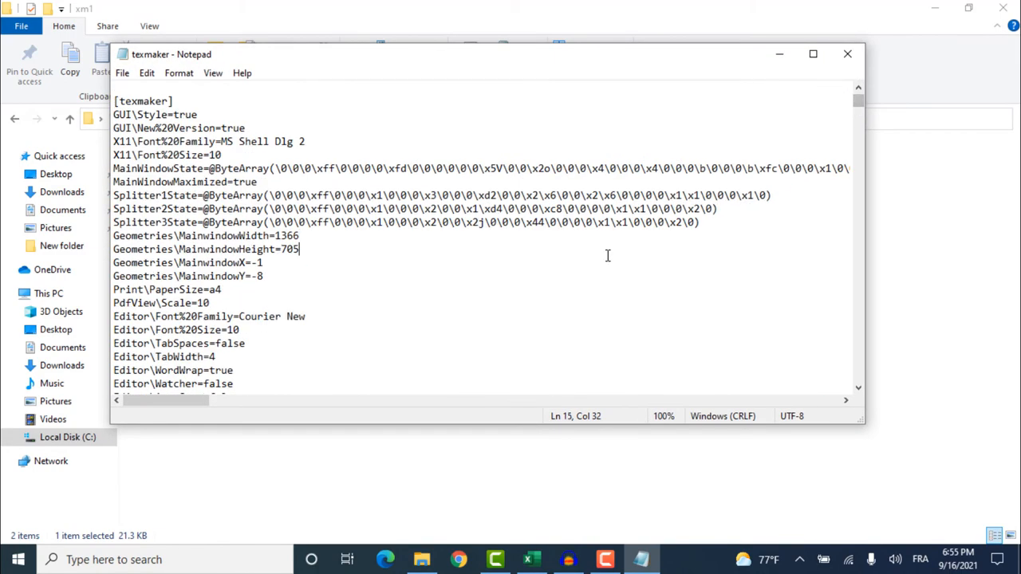
{"action": "type", "text": "comple"}
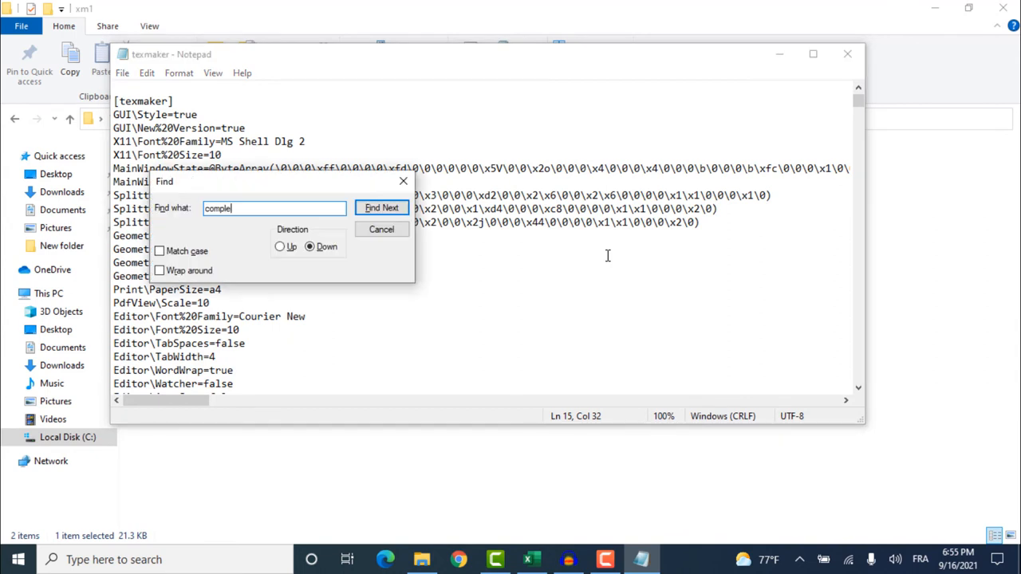
{"action": "left_click", "coordinate": [381, 208]}
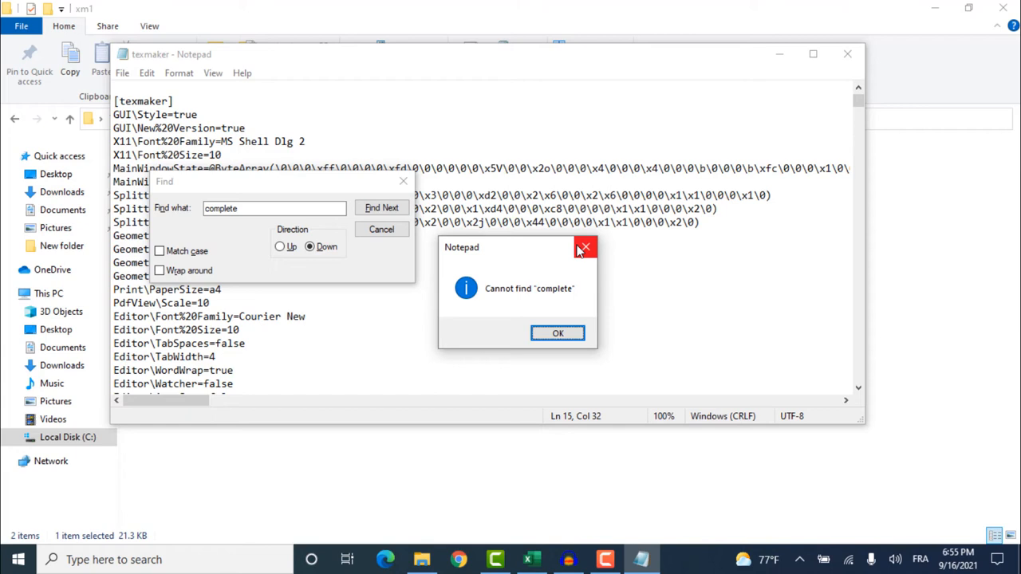
{"action": "left_click", "coordinate": [557, 332]}
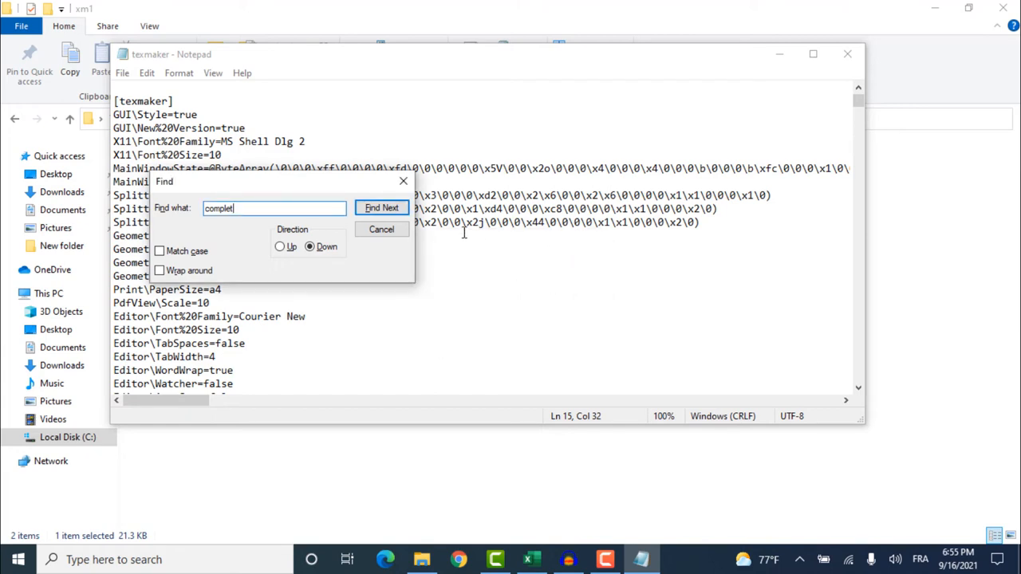
{"action": "left_click", "coordinate": [382, 208]}
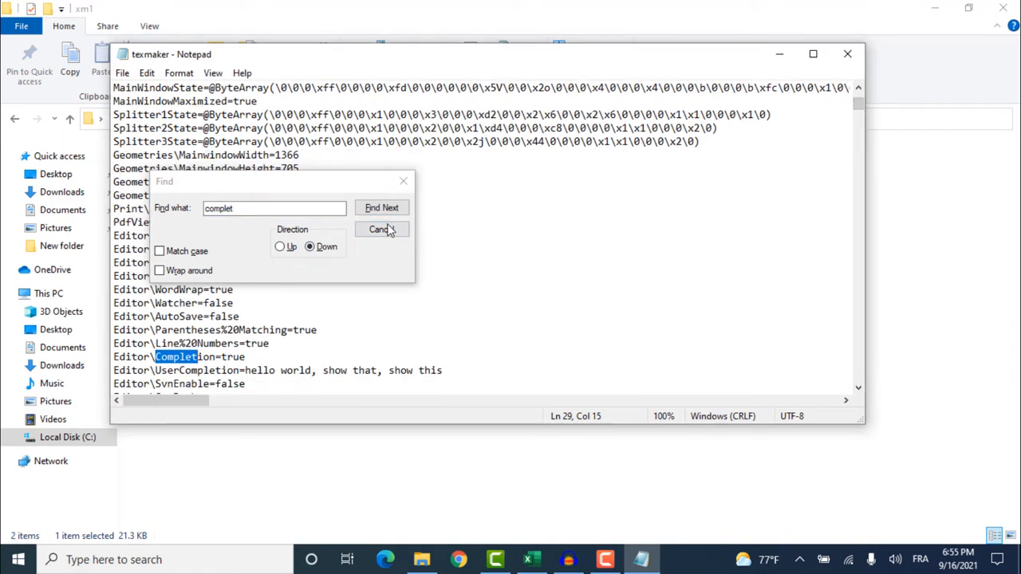
{"action": "left_click", "coordinate": [381, 229]}
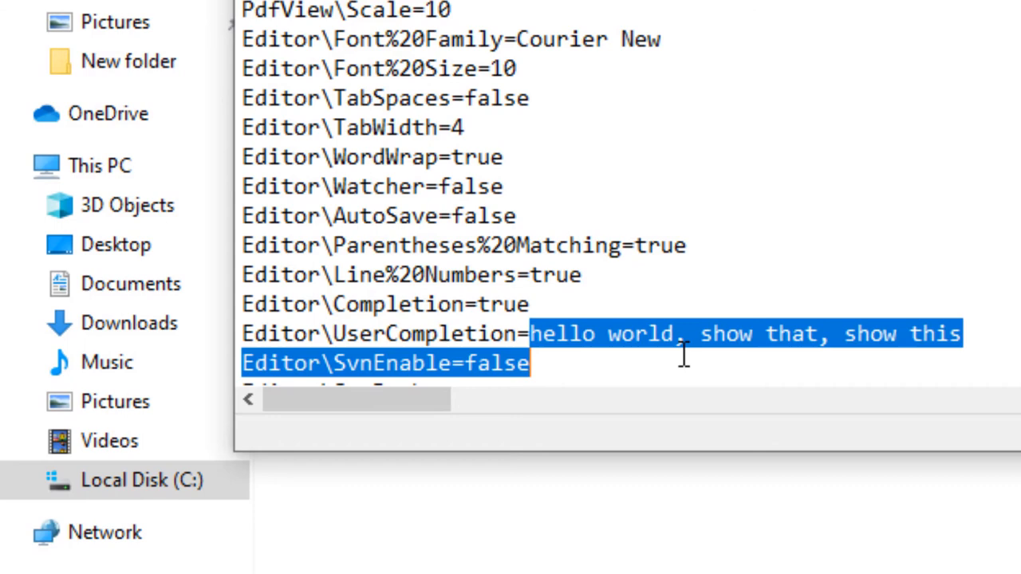
Append 'function,' after 'show this' in the UserCompletion phrase list.
{"action": "left_click", "coordinate": [961, 333]}
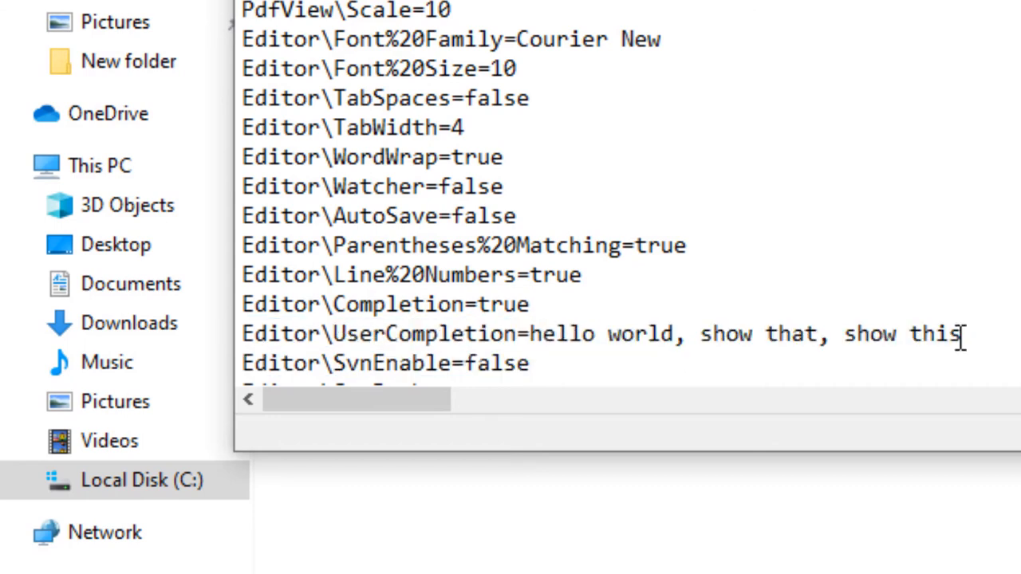
{"action": "mouse_move", "coordinate": [650, 335]}
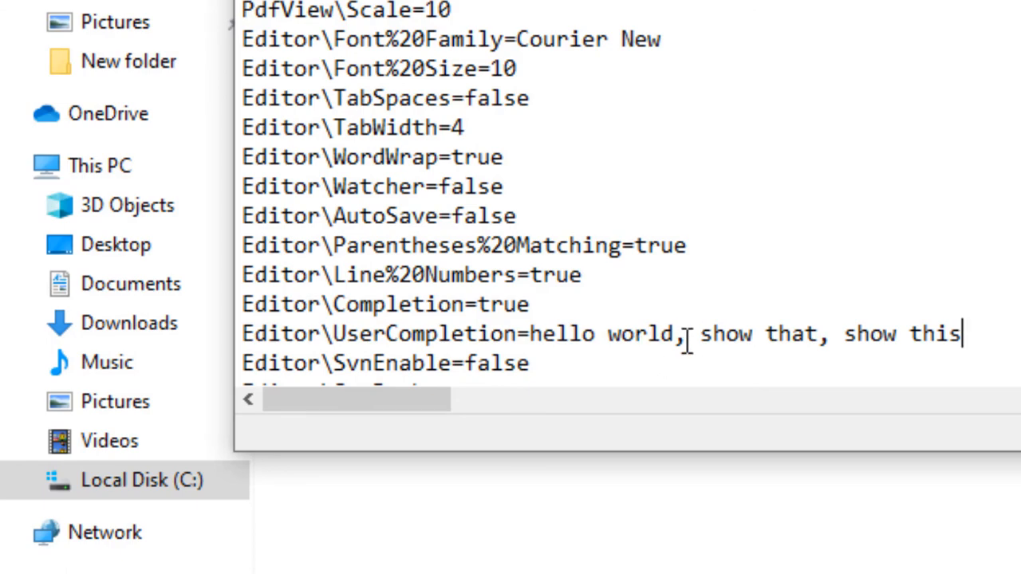
{"action": "type", "text": ";"}
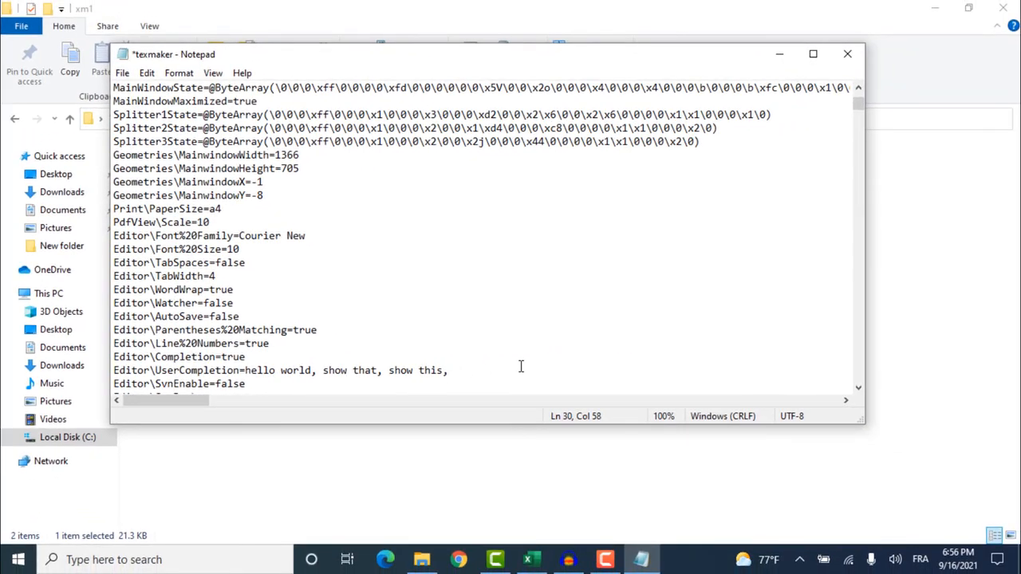
{"action": "type", "text": "functionn"}
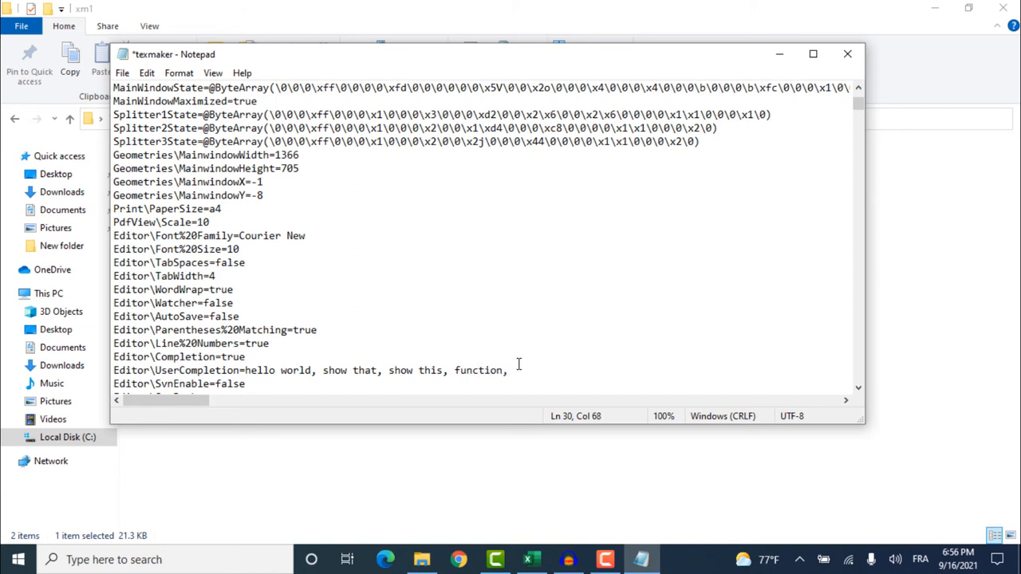
{"action": "type", "text": "continuous,"}
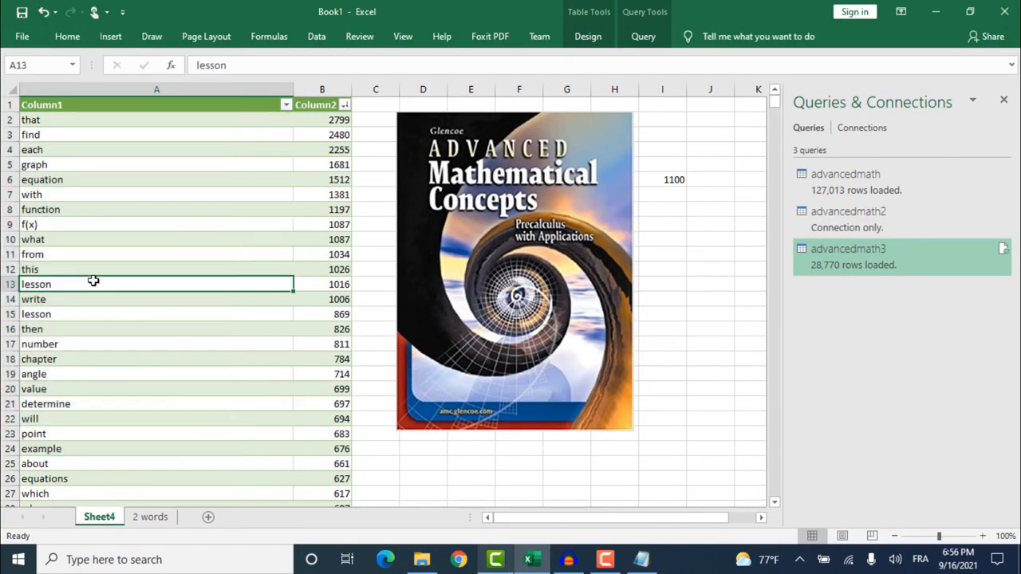
Select the 2 words sheet's phrases from 'find the' down to 'the maximum'.
{"action": "left_click", "coordinate": [150, 517]}
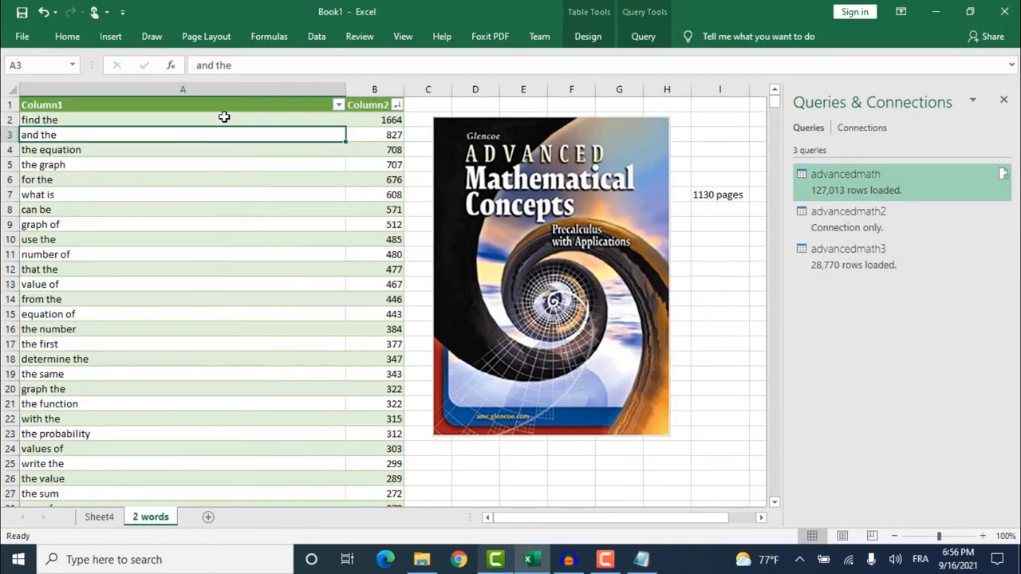
{"action": "mouse_move", "coordinate": [606, 157]}
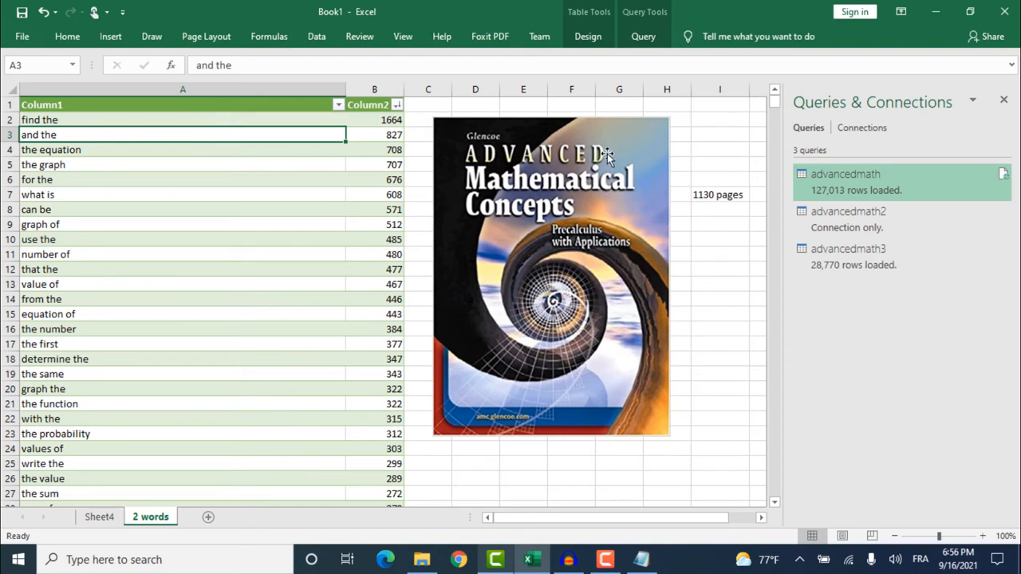
{"action": "mouse_move", "coordinate": [188, 121]}
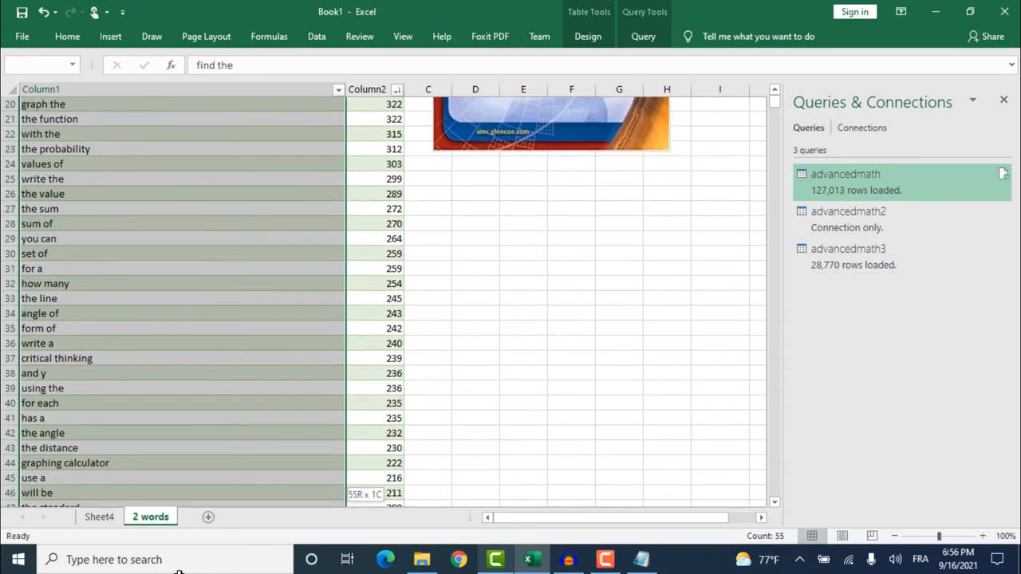
{"action": "scroll", "scroll_direction": "down", "scroll_amount": 3}
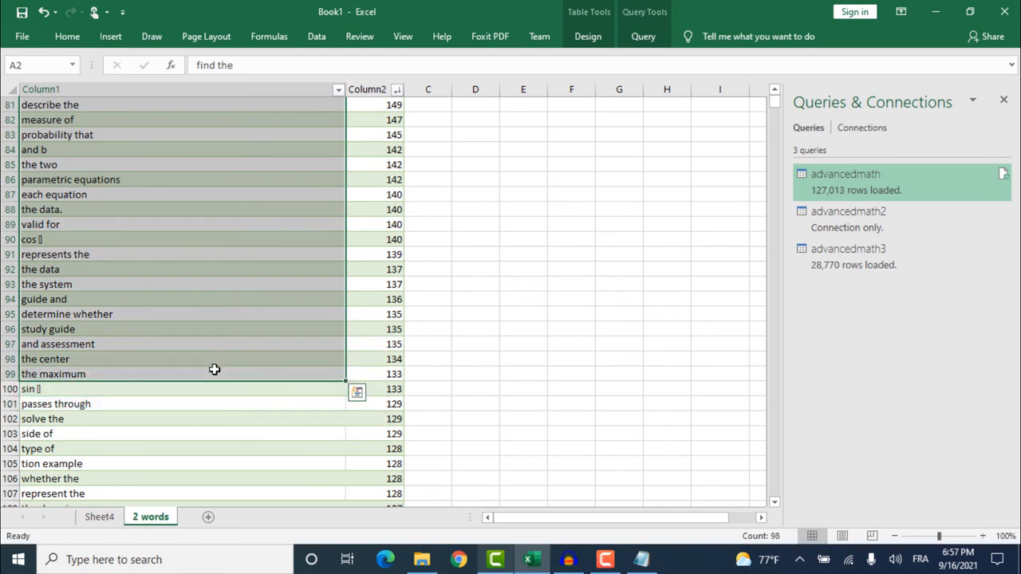
{"action": "left_click", "coordinate": [421, 559]}
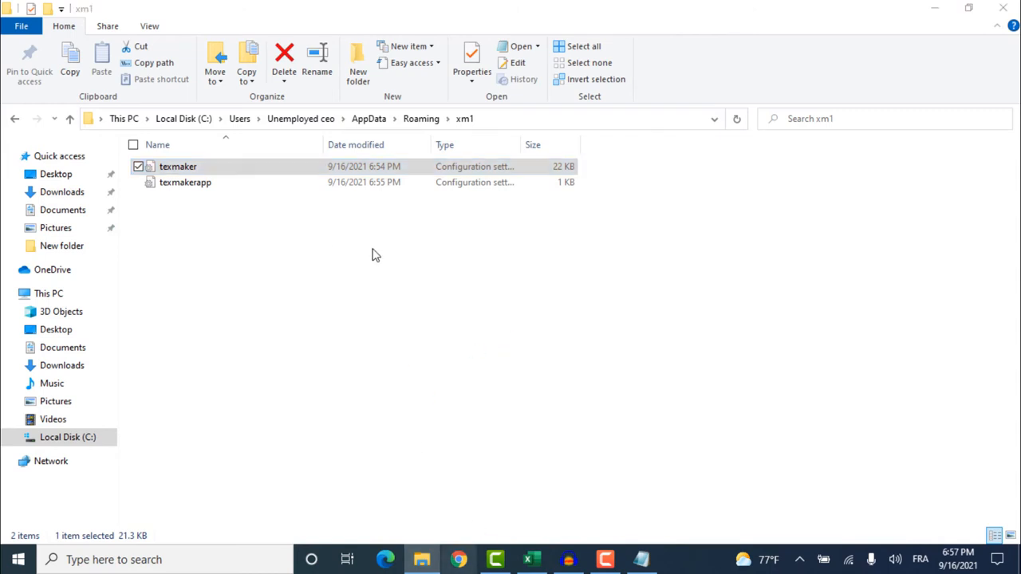
Search 'newline to comma' in a new tab and open the Convert Town tool.
{"action": "left_click", "coordinate": [459, 559]}
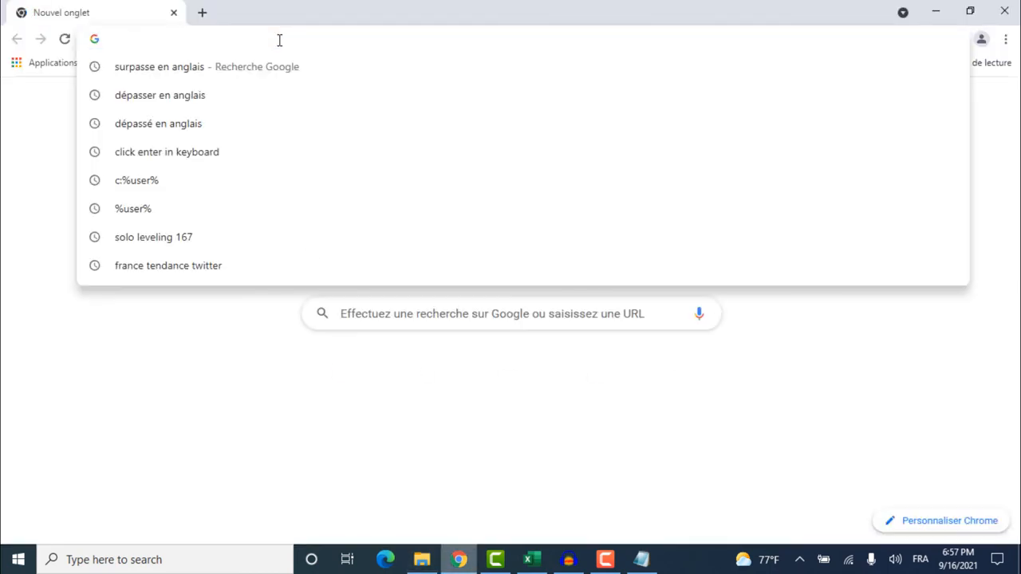
{"action": "type", "text": "new"}
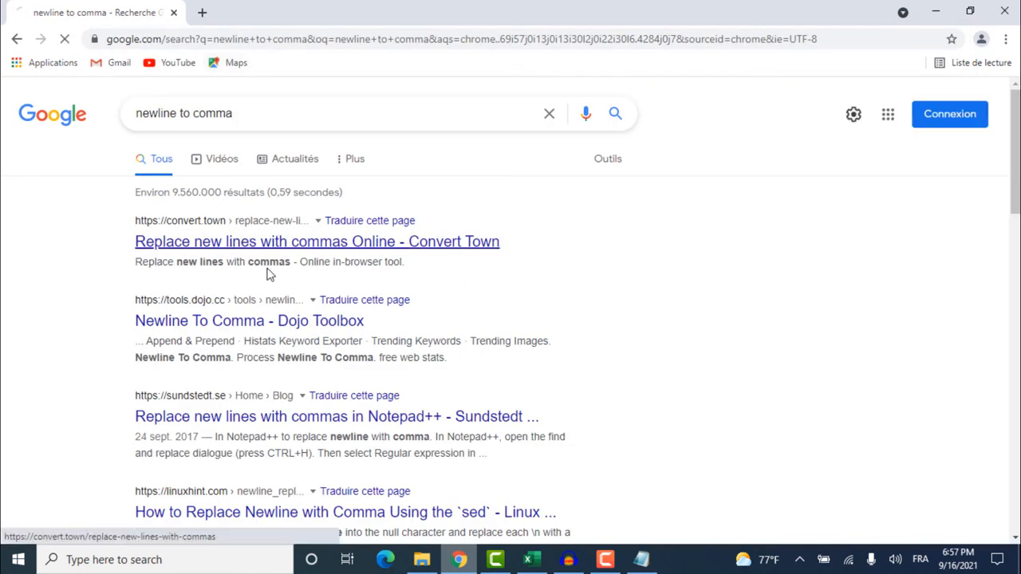
{"action": "left_click", "coordinate": [317, 242]}
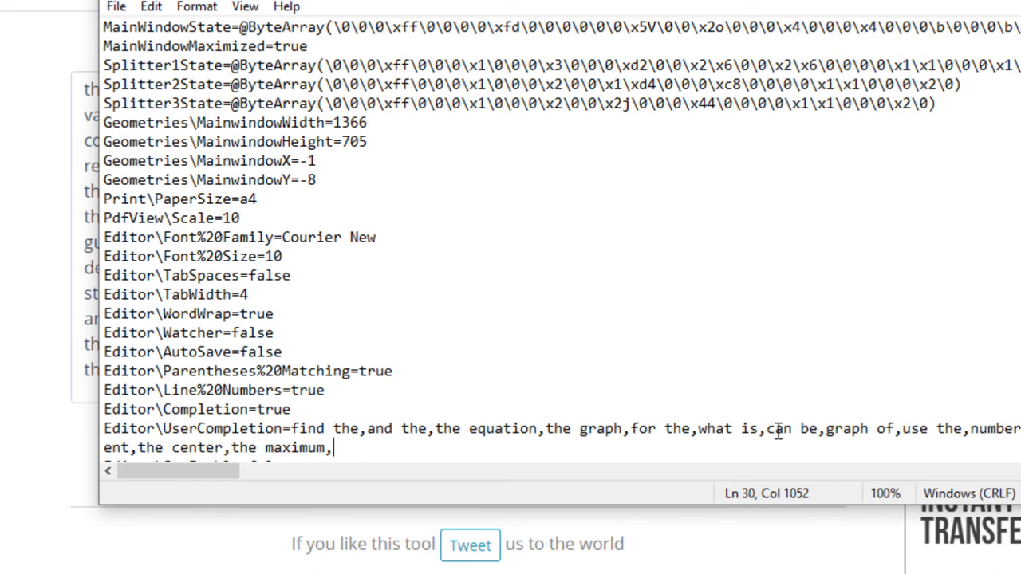
Finish editing the UserCompletion phrase list and relaunch Texmaker.
{"action": "key", "text": "Backspace"}
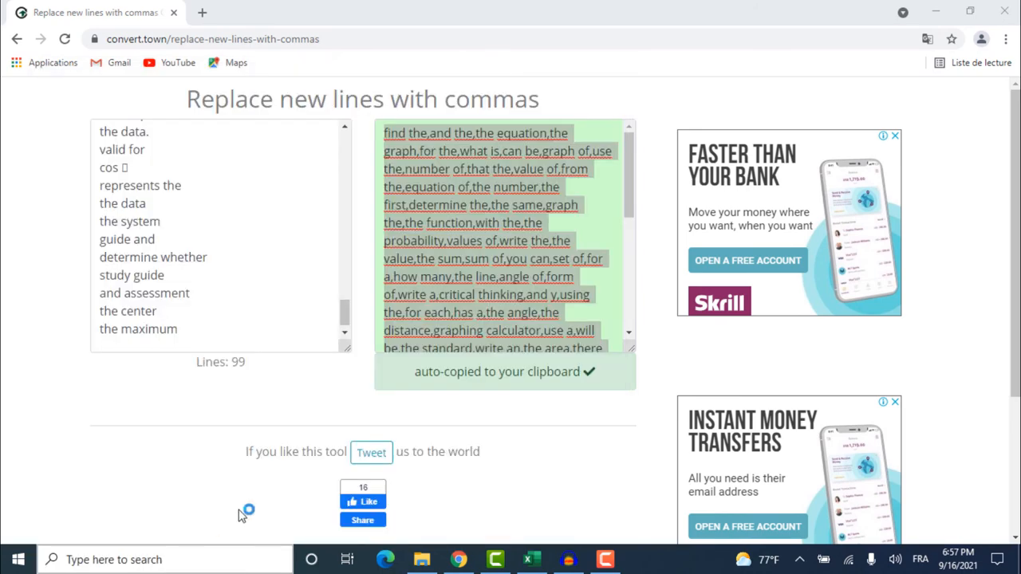
{"action": "left_click", "coordinate": [641, 559]}
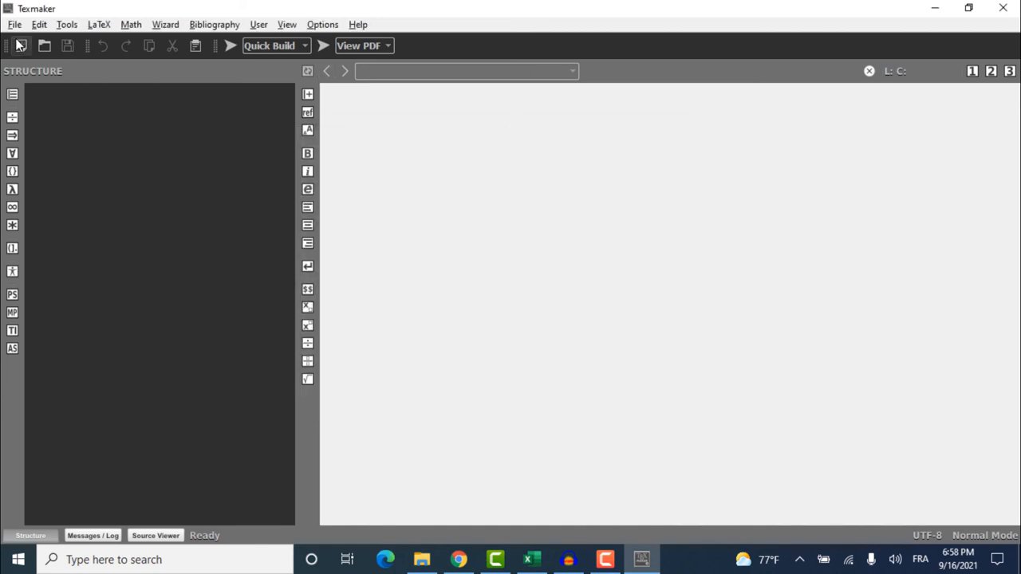
Type 'fun' and 'show' to test autocomplete, then review the Customize Completion list.
{"action": "type", "text": "function i"}
{"action": "type", "text": "co"}
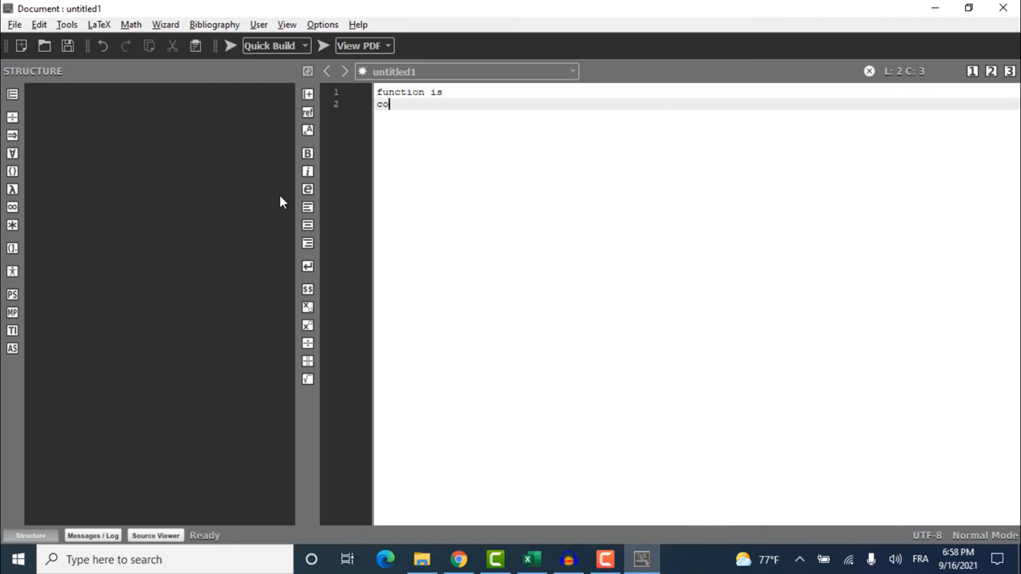
{"action": "type", "text": "show"}
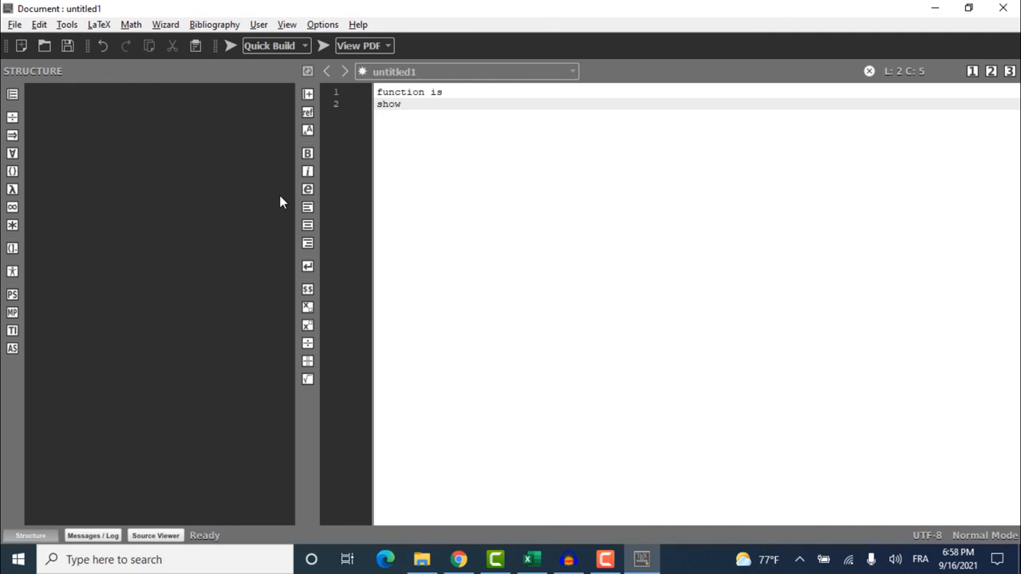
{"action": "left_click", "coordinate": [258, 24]}
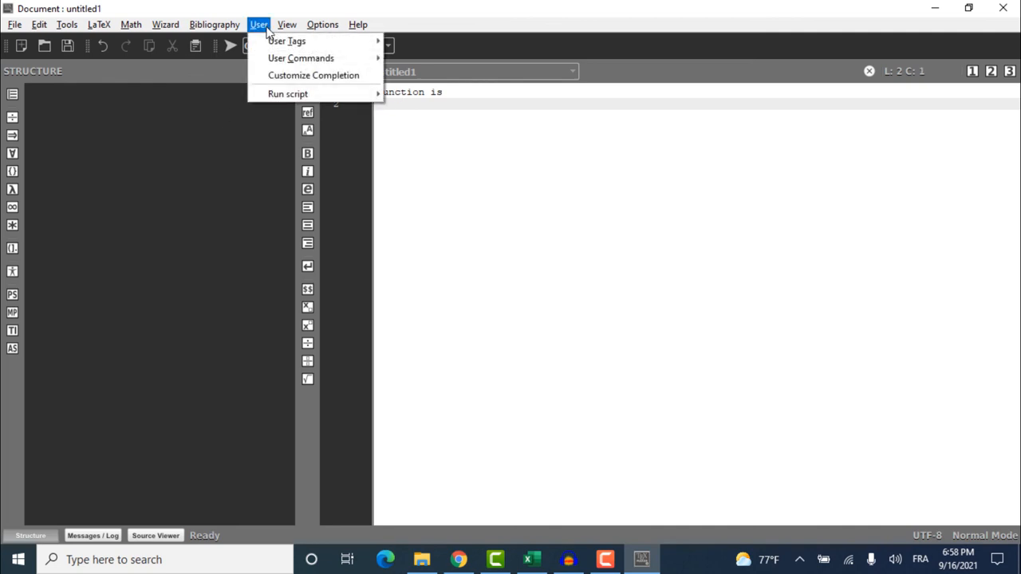
{"action": "left_click", "coordinate": [313, 75]}
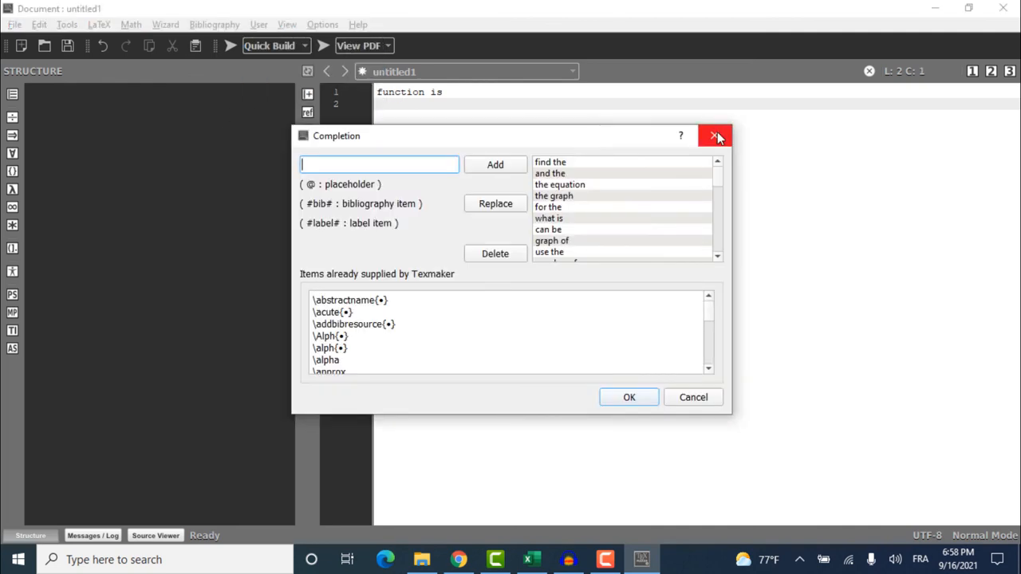
{"action": "left_click", "coordinate": [716, 135]}
{"action": "type", "text": "the area"}
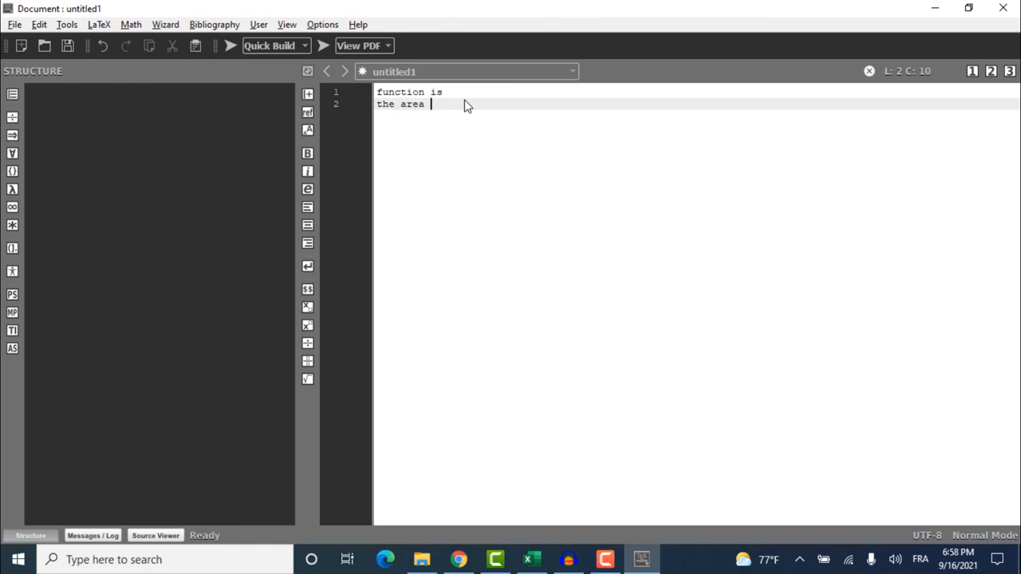
{"action": "mouse_move", "coordinate": [672, 317]}
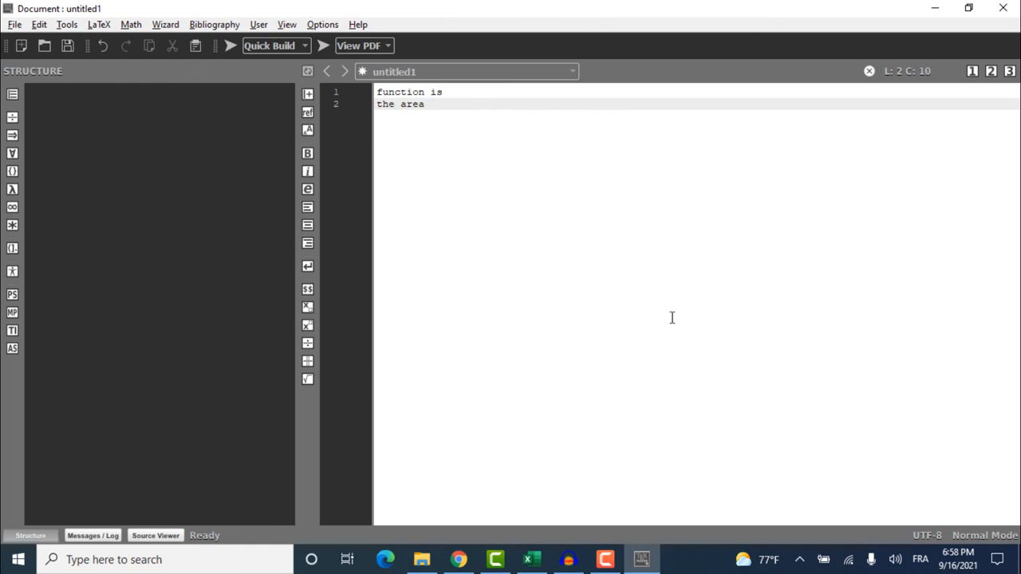
{"action": "mouse_move", "coordinate": [506, 376]}
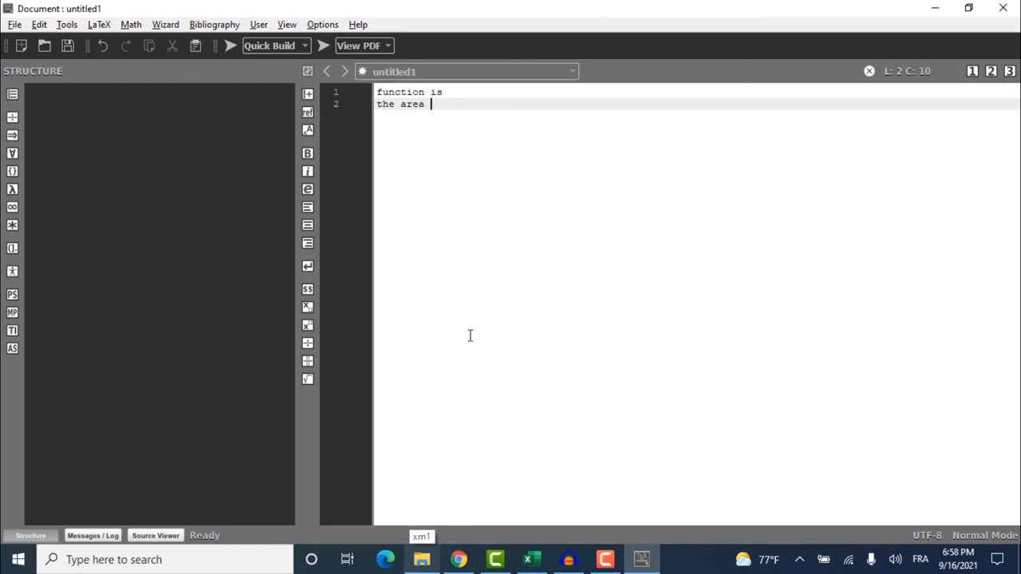
{"action": "mouse_move", "coordinate": [532, 366]}
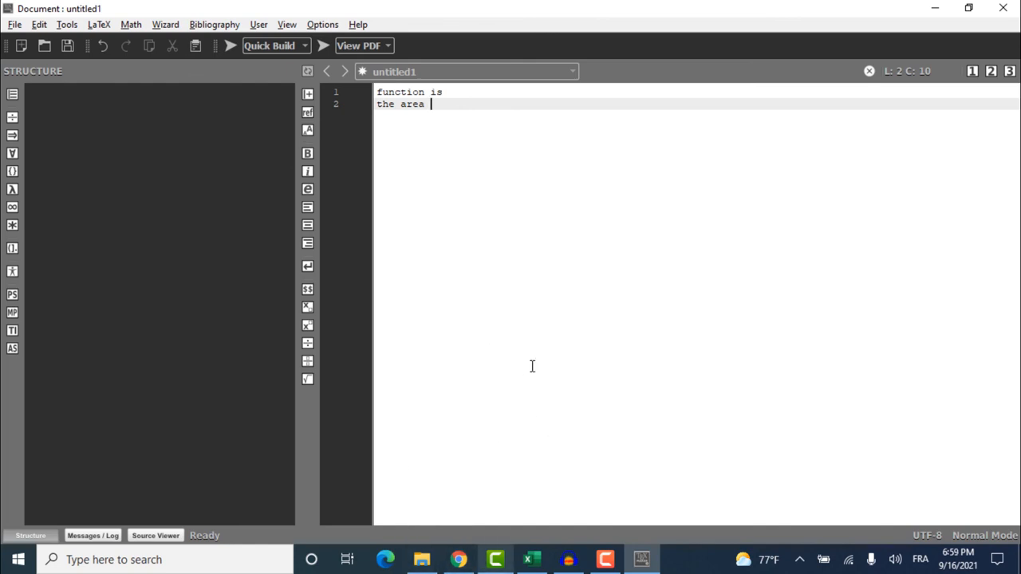